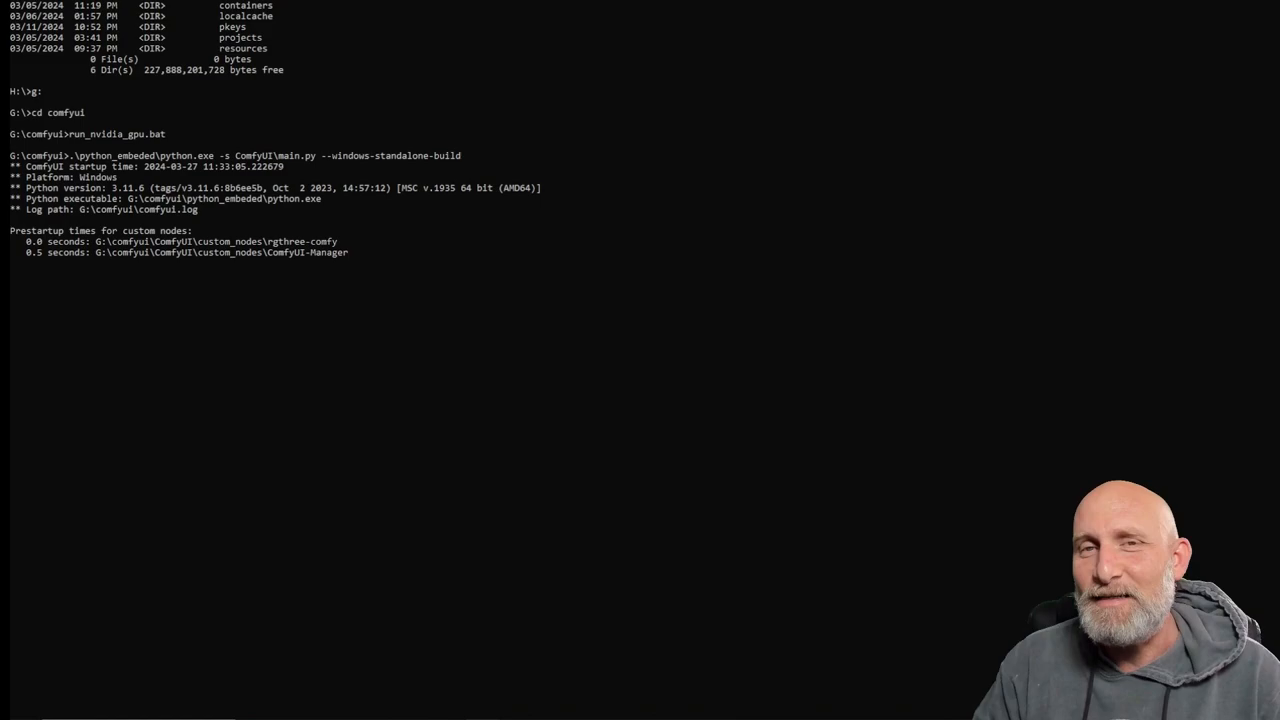
# - Set the Load Checkpoint node's ckpt_name to xl-juggernaut-v7.safetensors
pyautogui.click(240, 409)
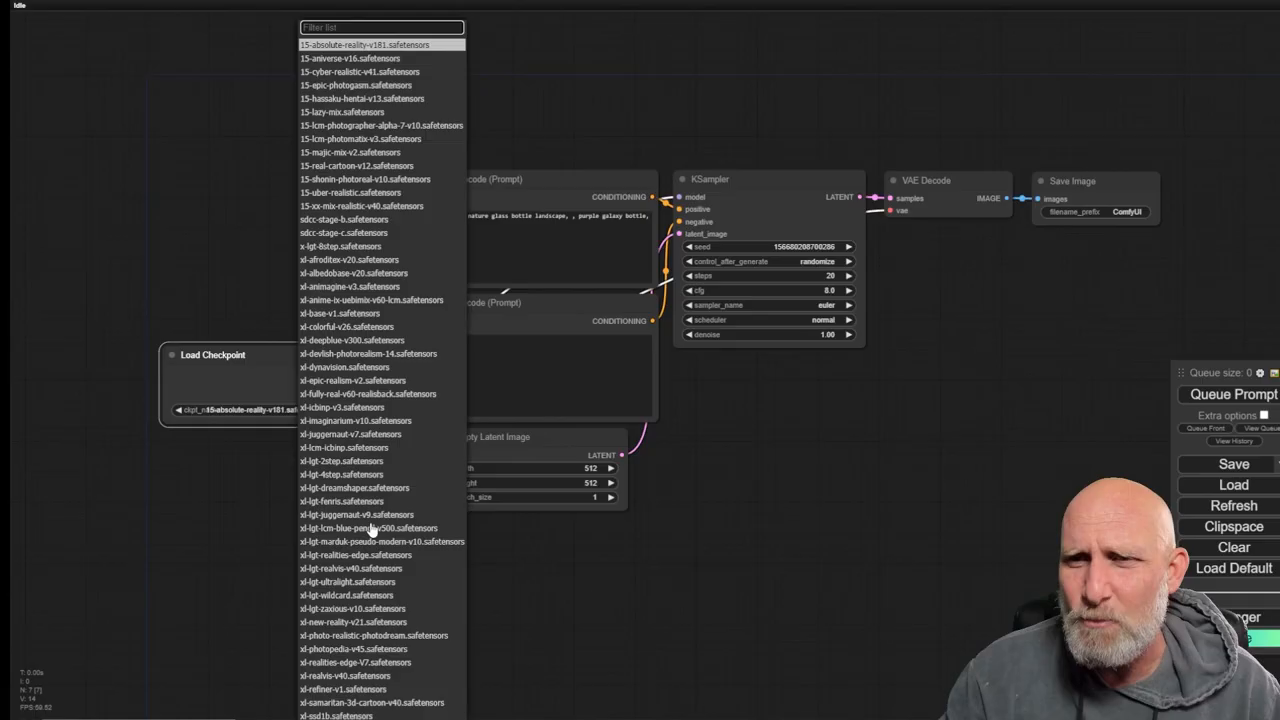
pyautogui.scroll(-3)
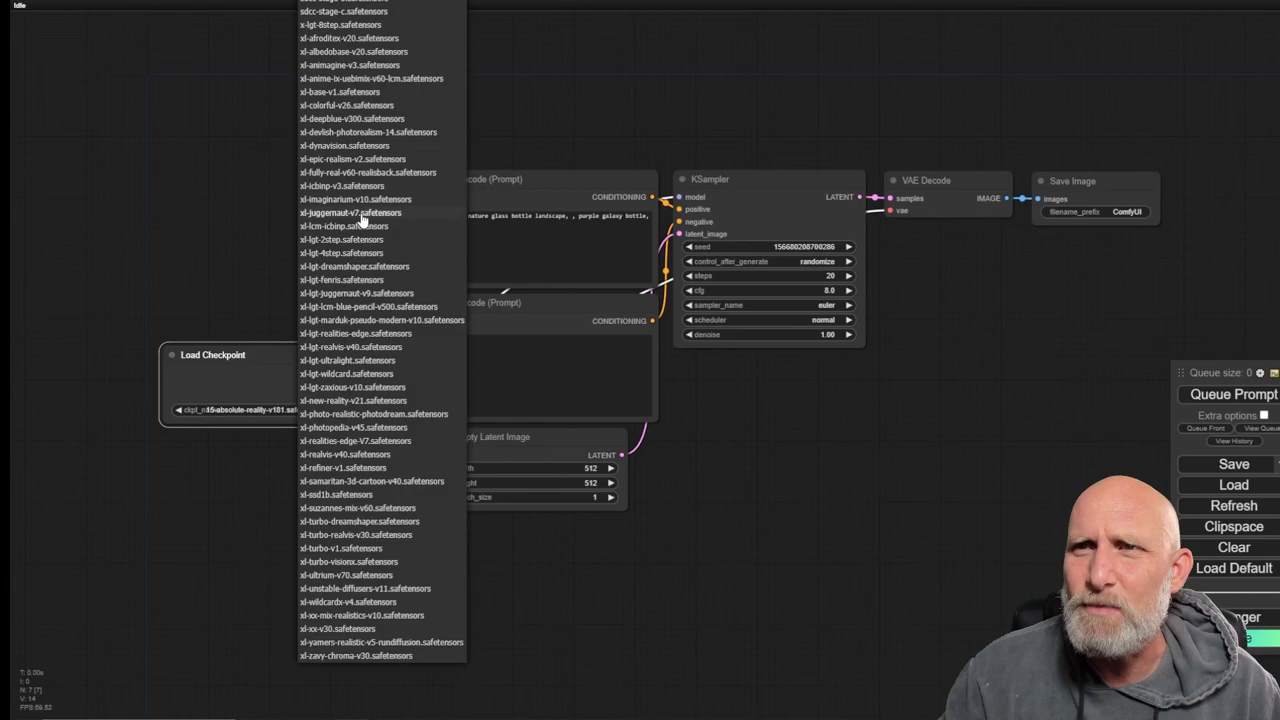
pyautogui.click(350, 212)
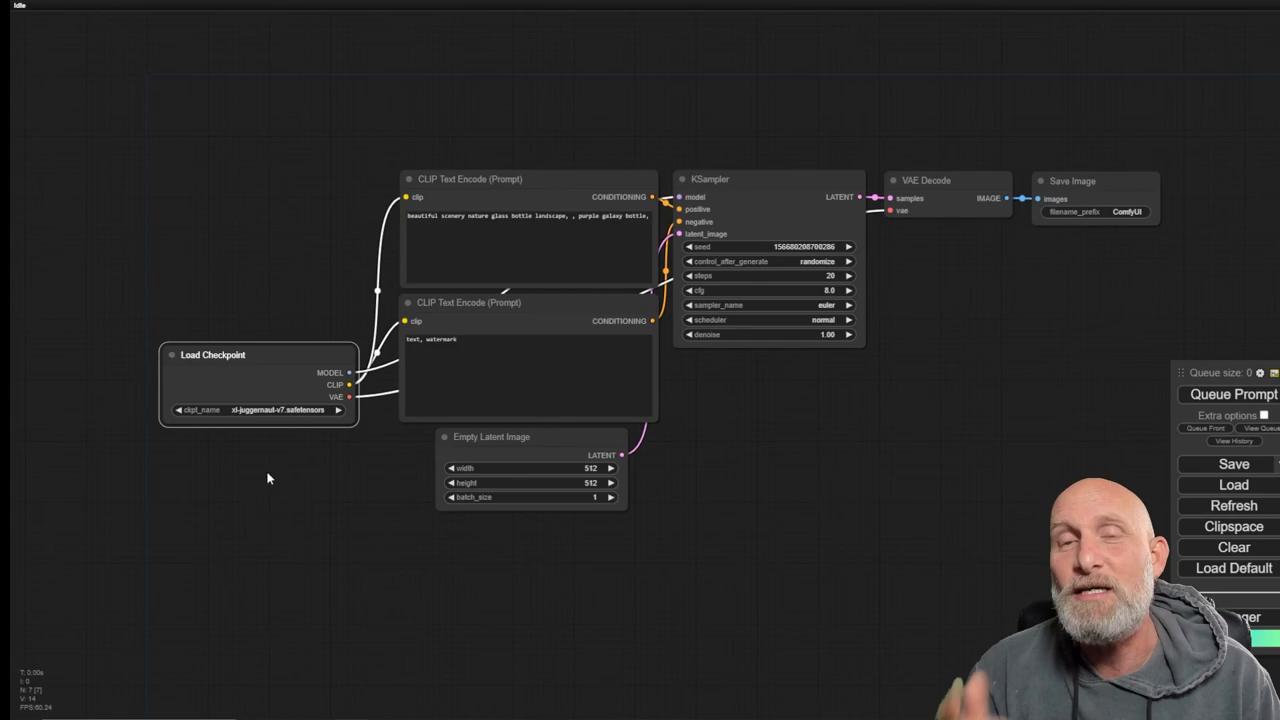
# - Switch to the browser showing the Civitai home page
pyautogui.click(1229, 394)
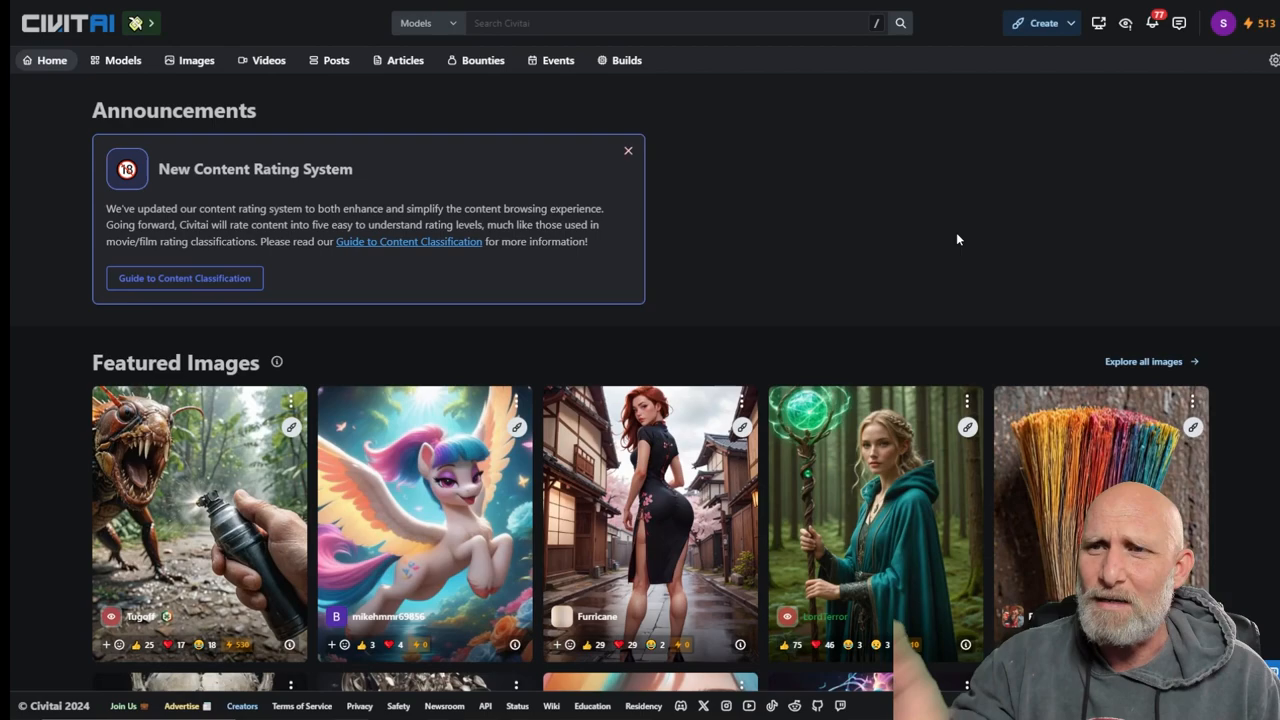
pyautogui.moveTo(857, 280)
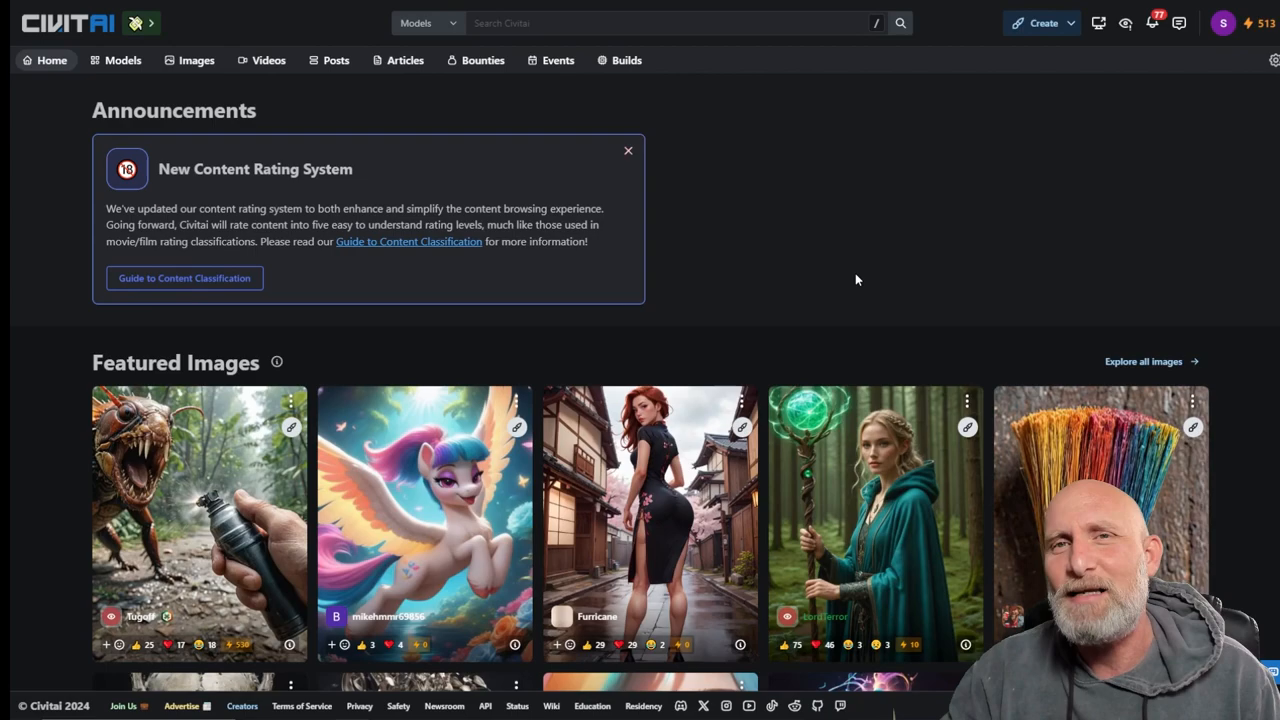
pyautogui.moveTo(122, 60)
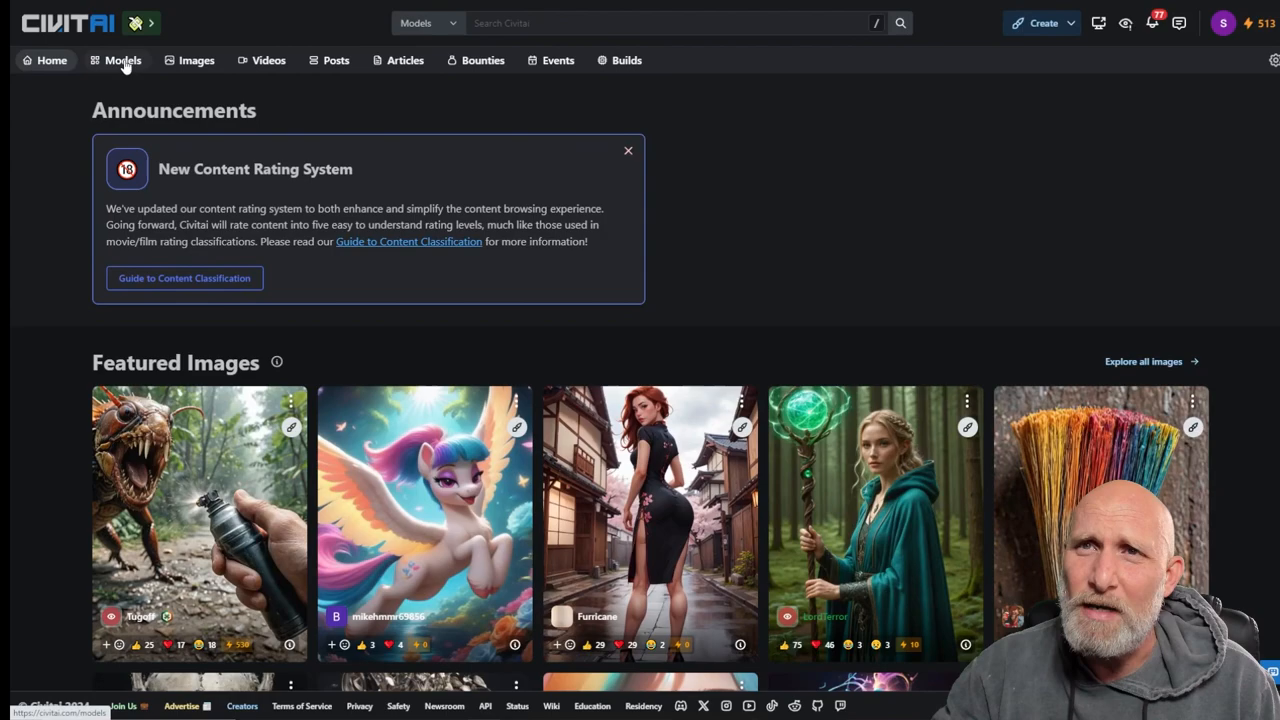
# - Browse Civitai's Models page of highest-rated SDXL LoRAs down to the Wizards Vintage Rubber Hose card
pyautogui.click(119, 60)
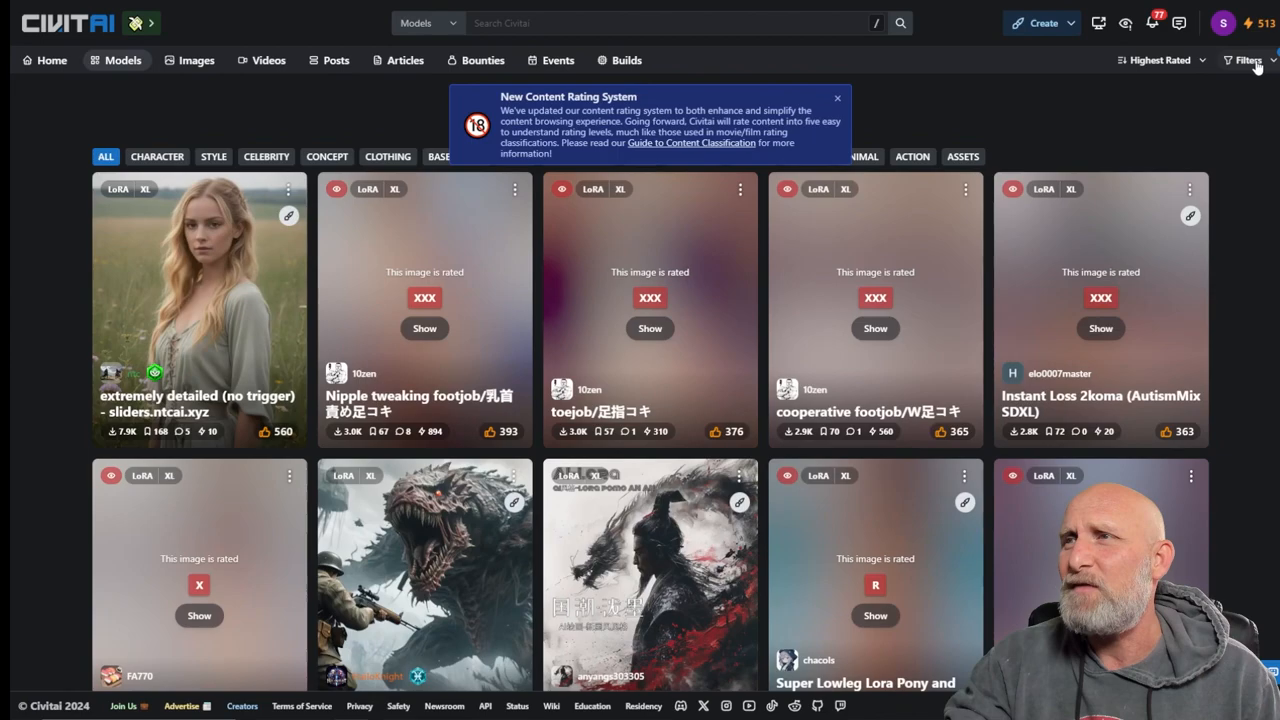
pyautogui.click(835, 96)
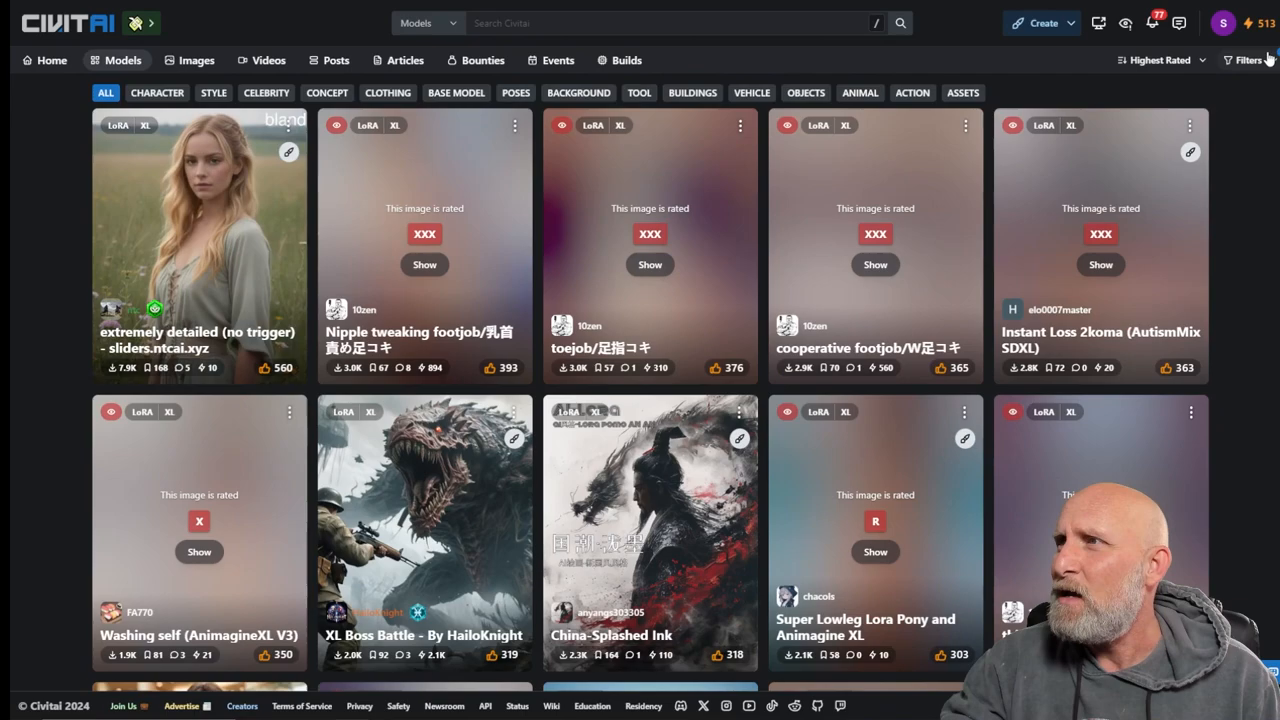
pyautogui.click(1249, 60)
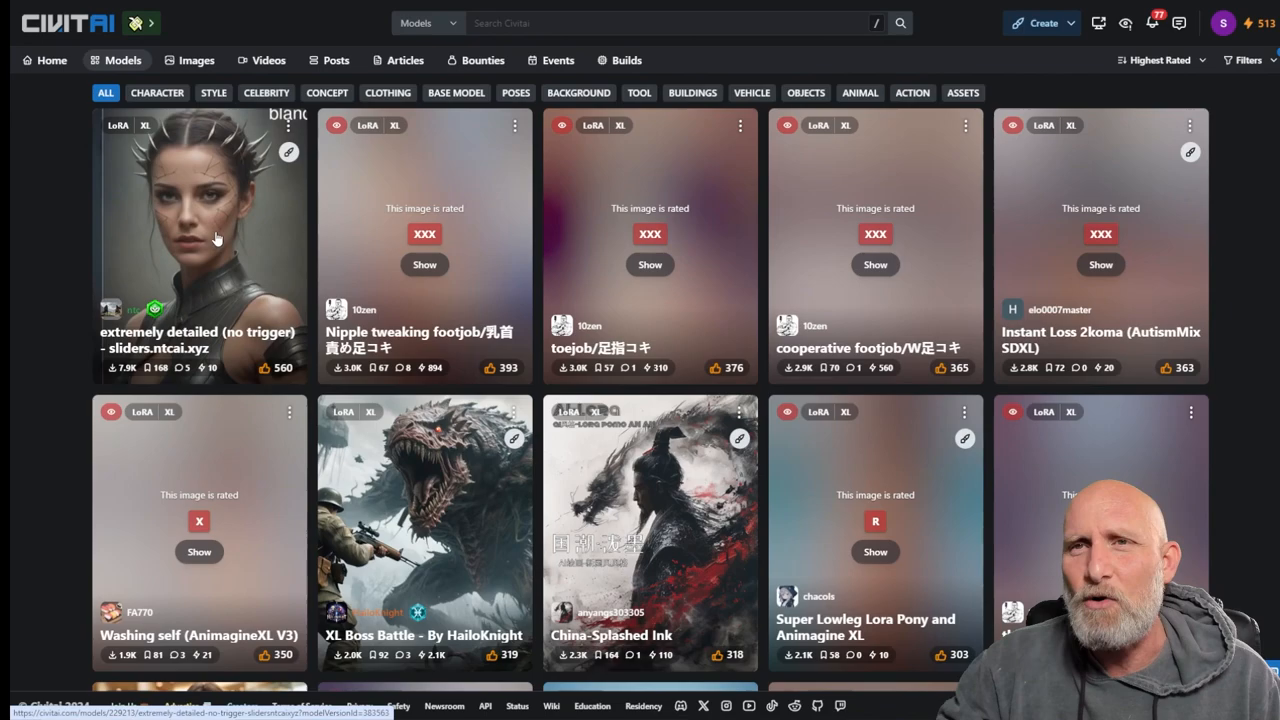
pyautogui.scroll(-3)
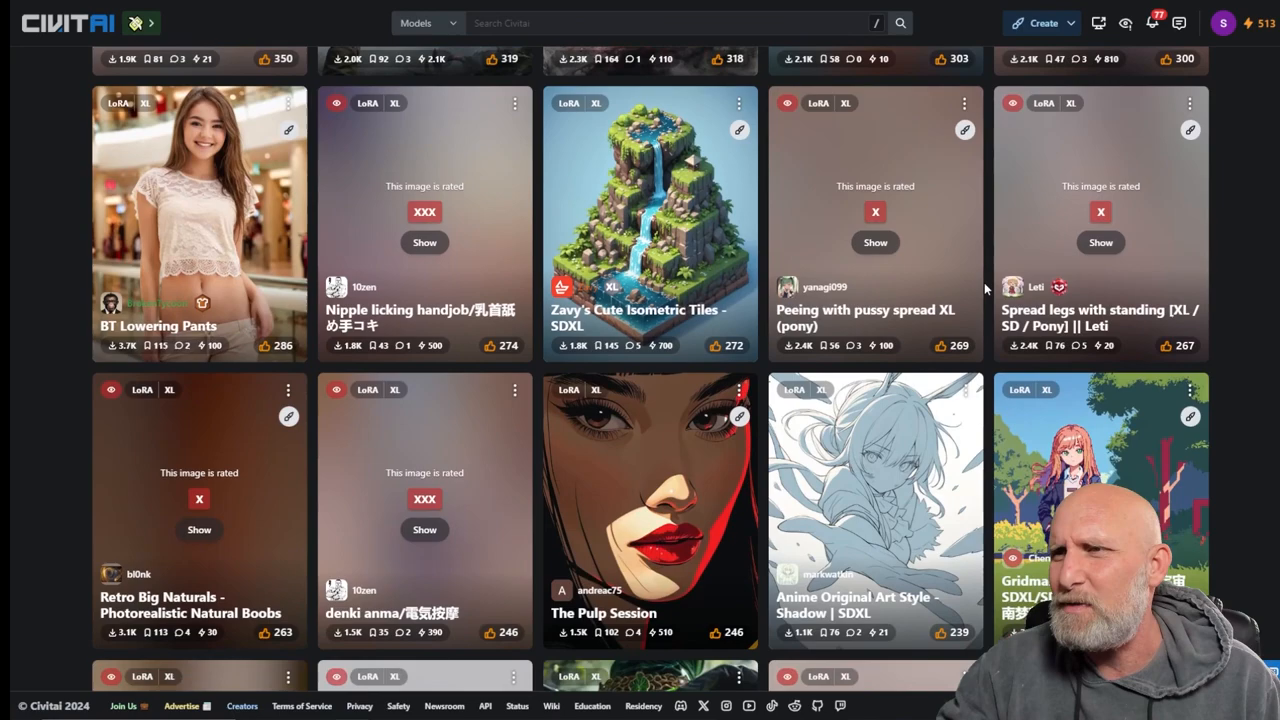
pyautogui.scroll(-3)
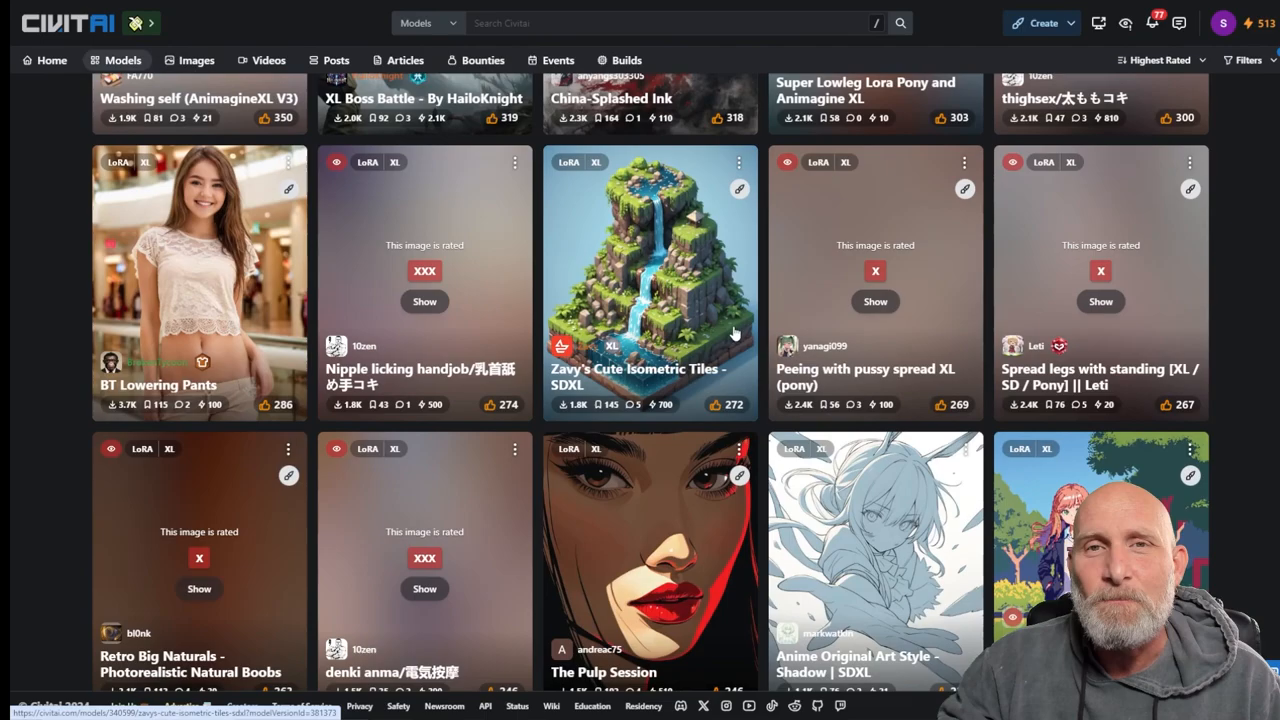
pyautogui.scroll(-3)
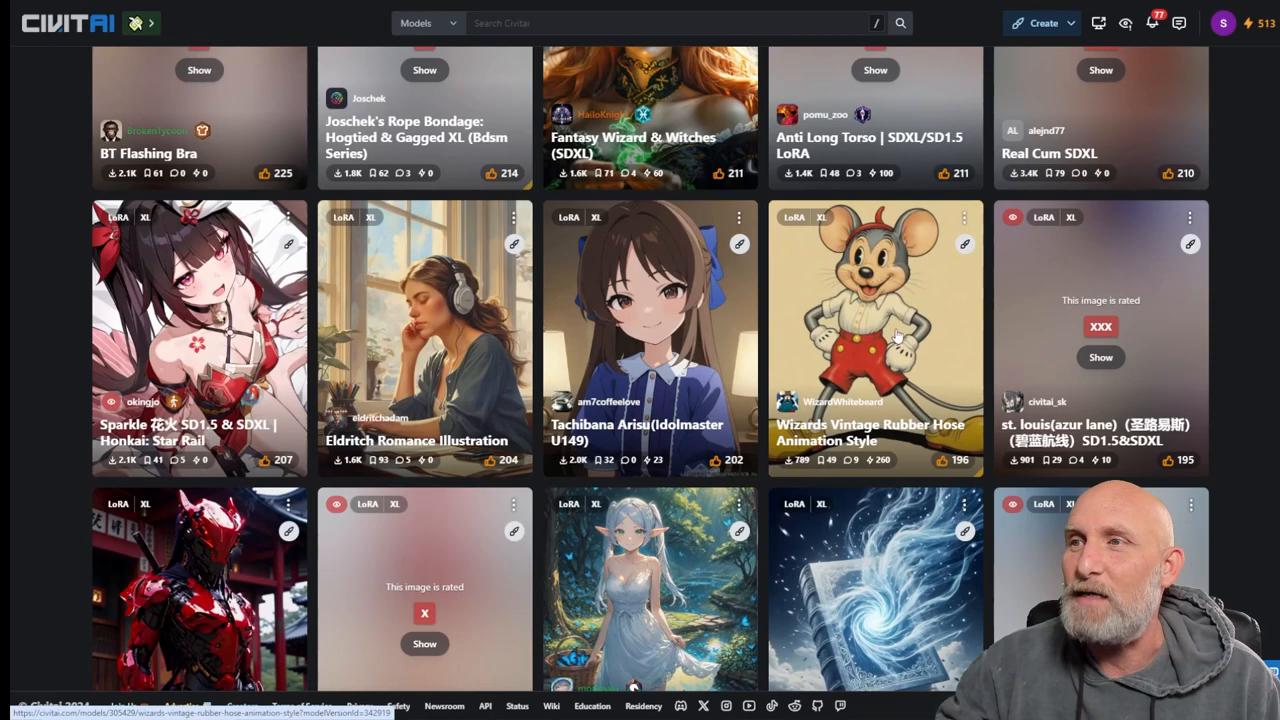
# - Download the LoRA (870.31 MB) file from the Wizards Vintage Rubber Hose model page
pyautogui.click(875, 330)
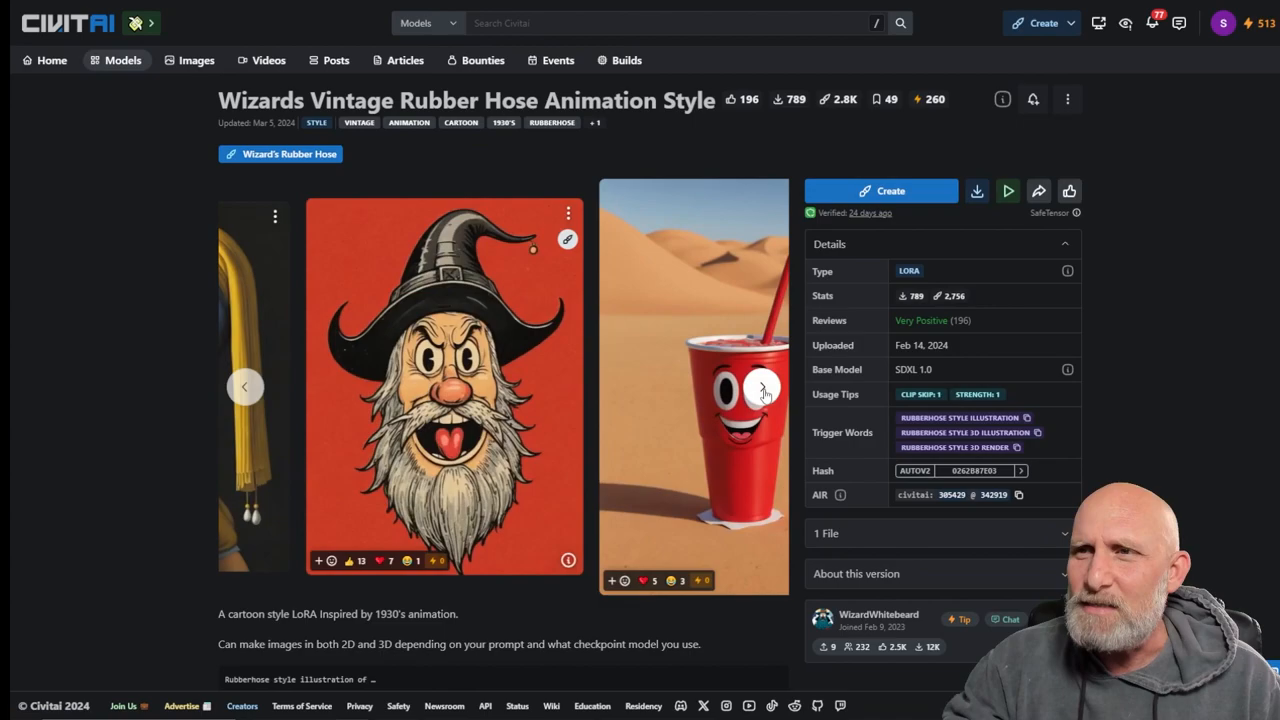
pyautogui.click(760, 387)
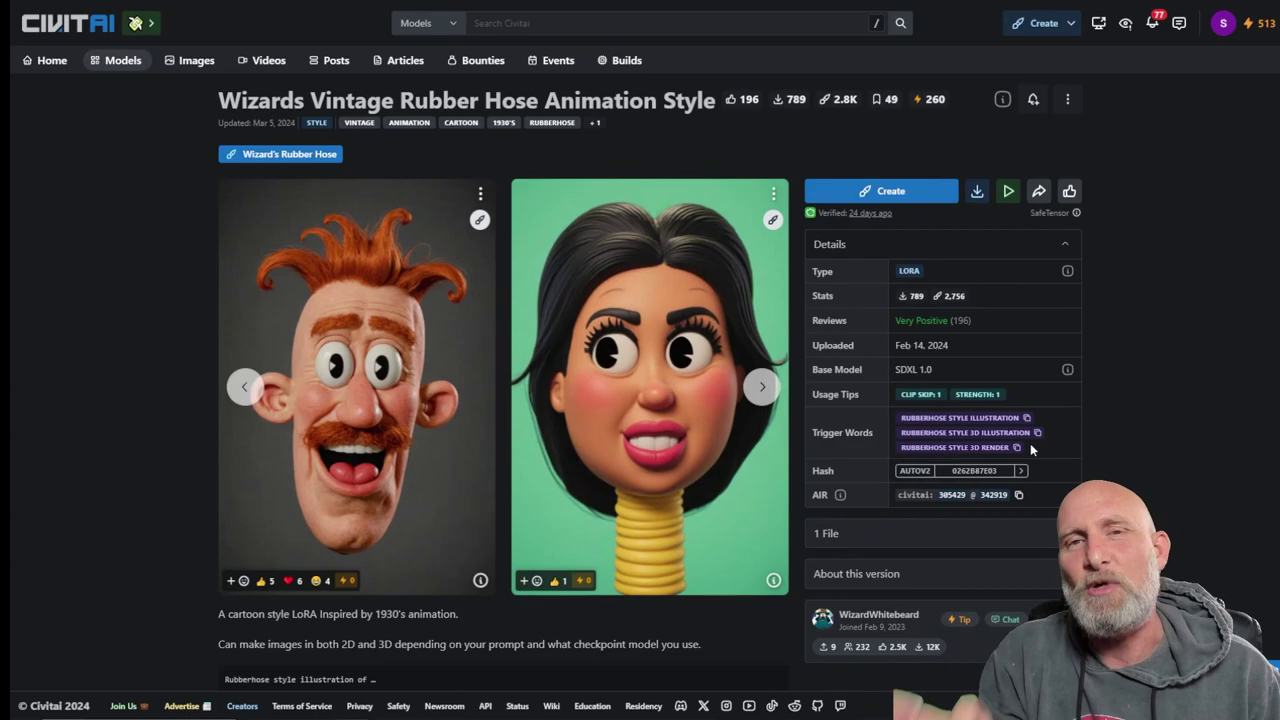
pyautogui.moveTo(976, 191)
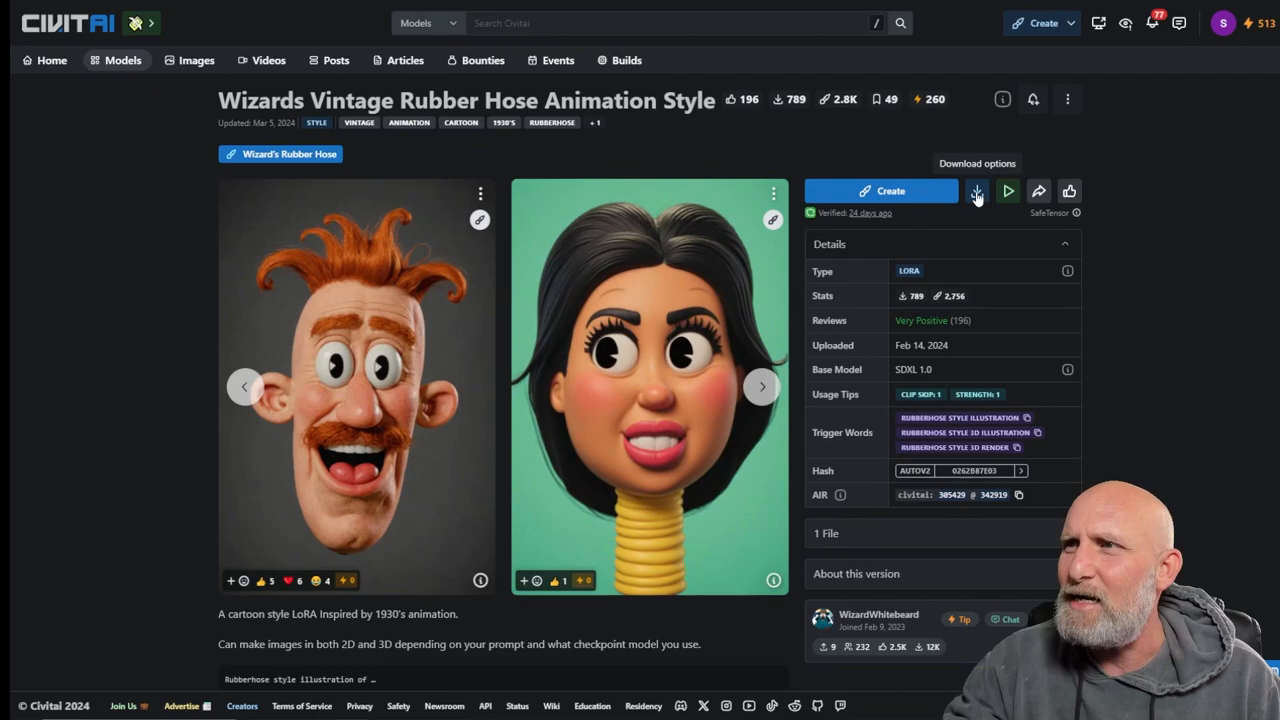
pyautogui.click(976, 191)
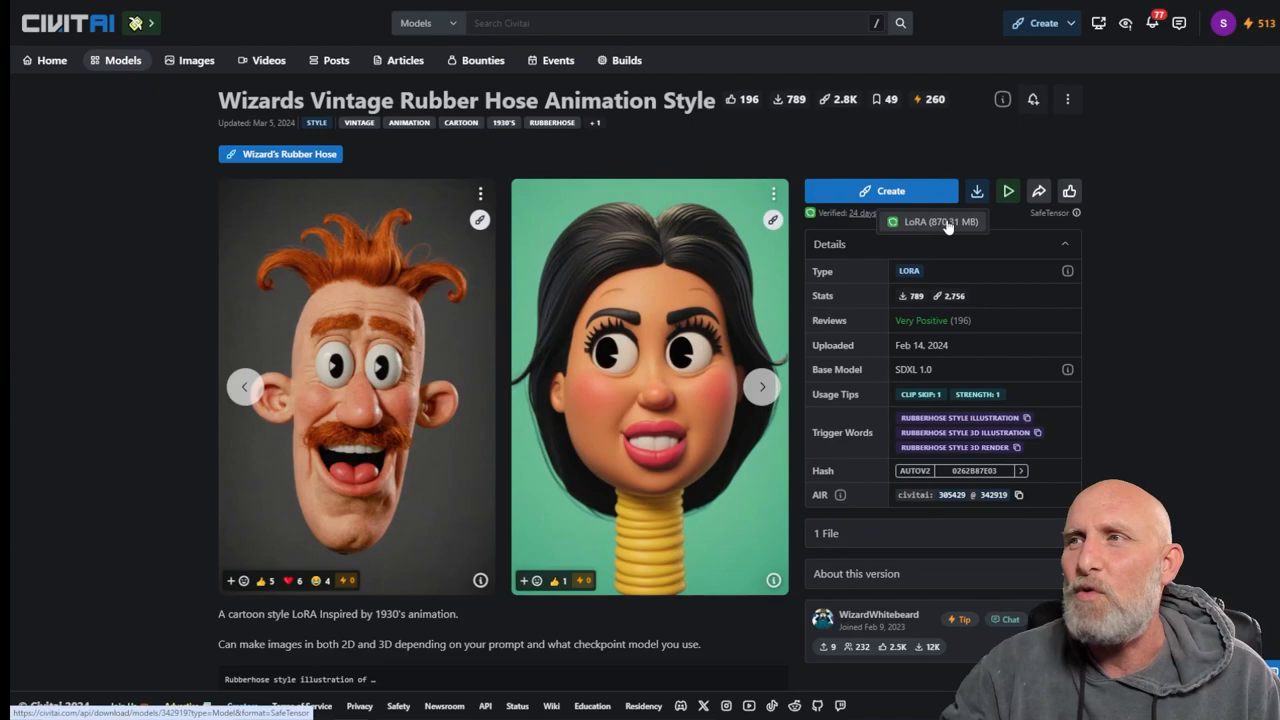
pyautogui.moveTo(948, 225)
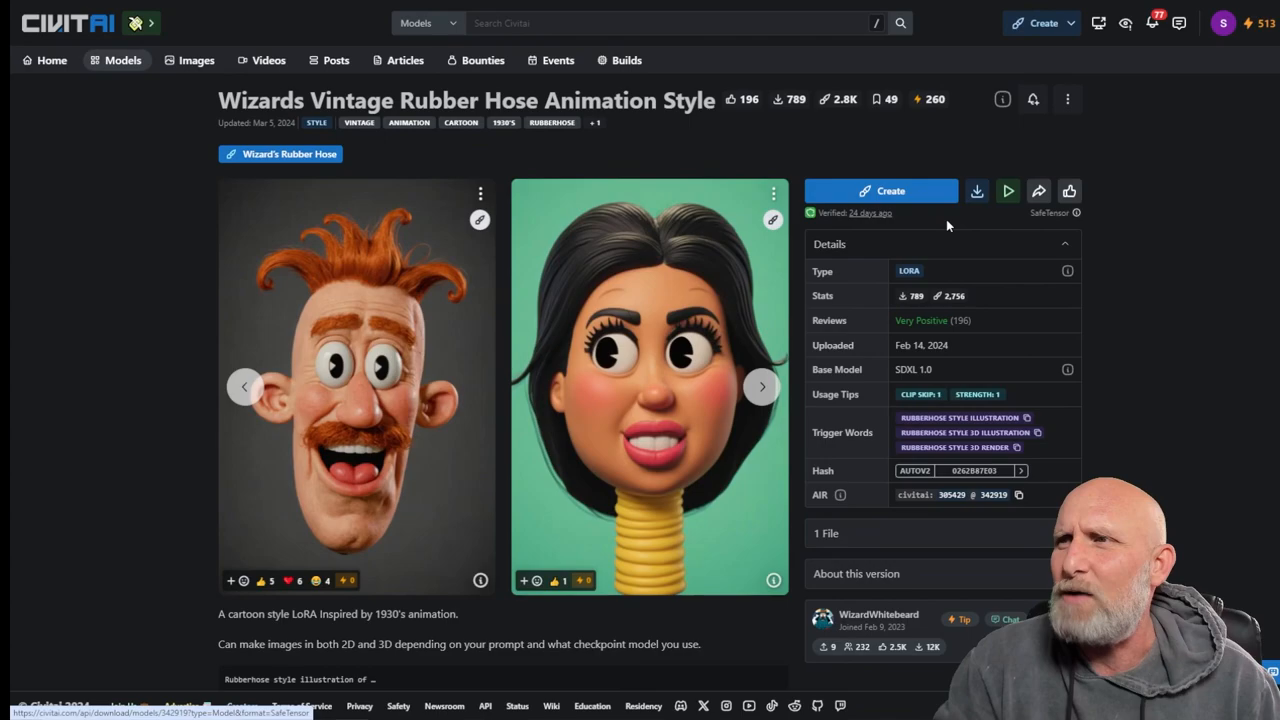
pyautogui.click(977, 191)
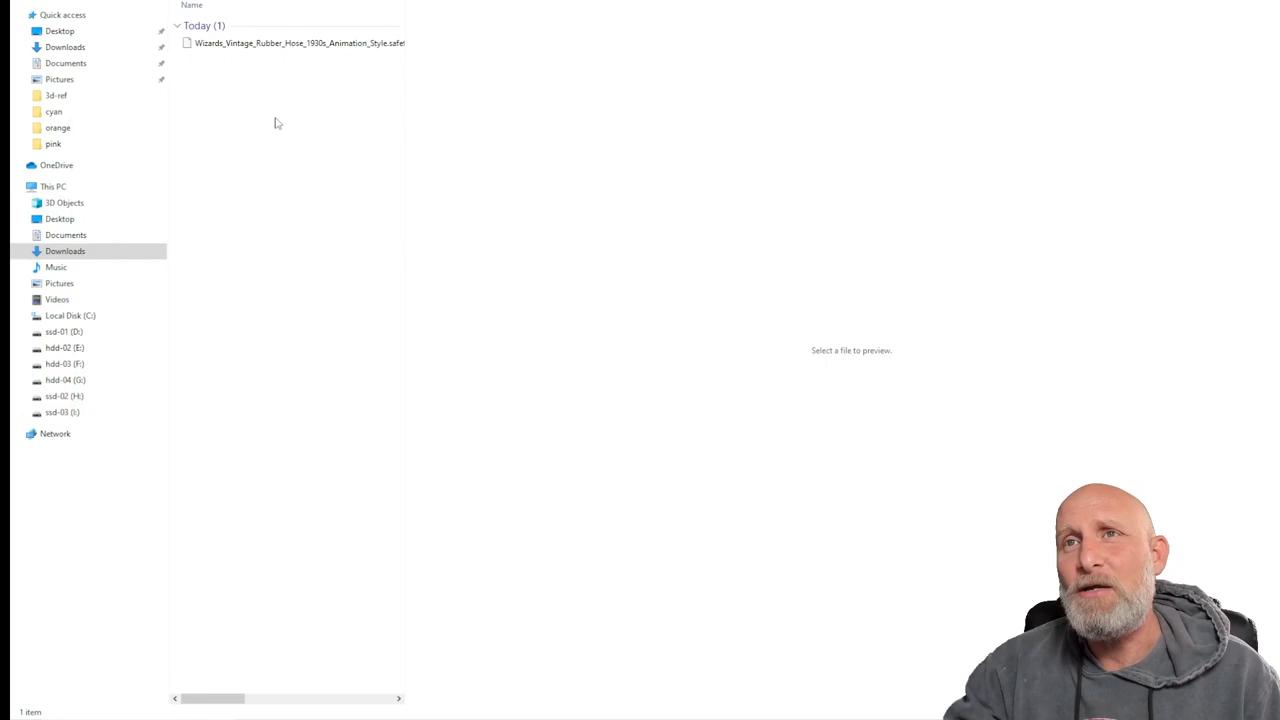
# - Select the downloaded rubber hose LoRA file in the Downloads folder
pyautogui.click(300, 43)
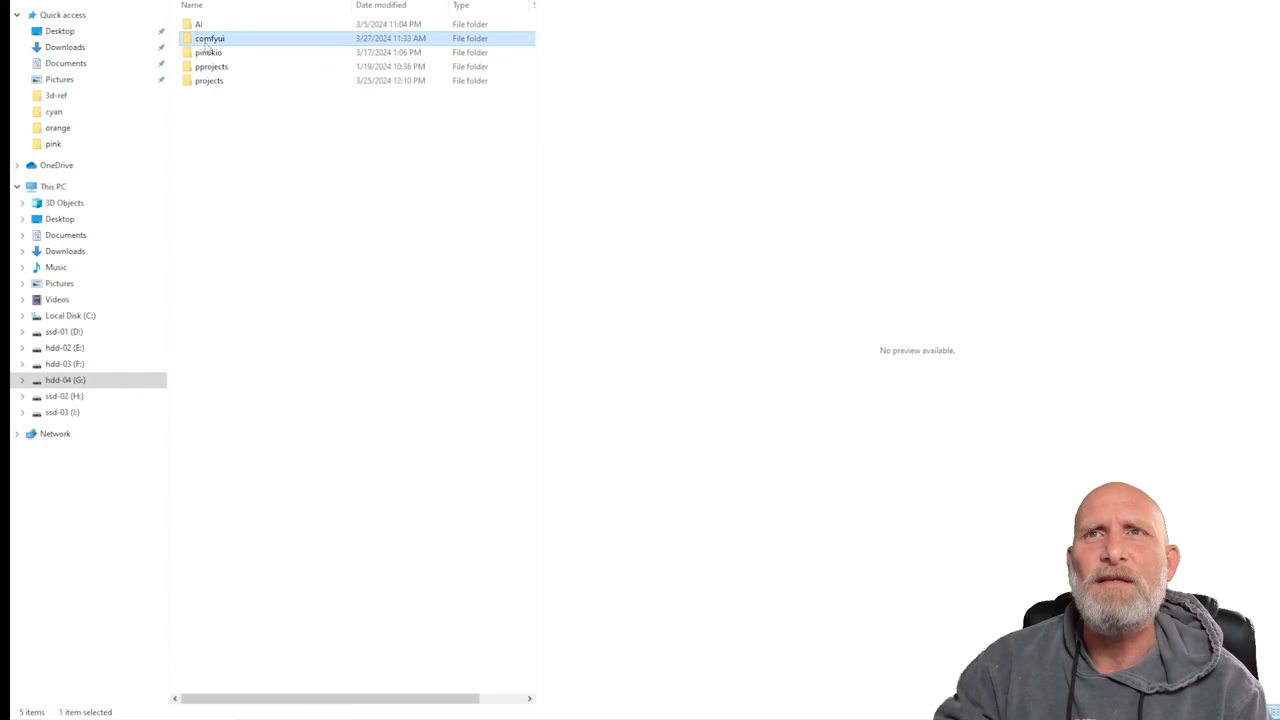
# - Navigate into the comfyui folder and then its models folder
pyautogui.doubleClick(205, 33)
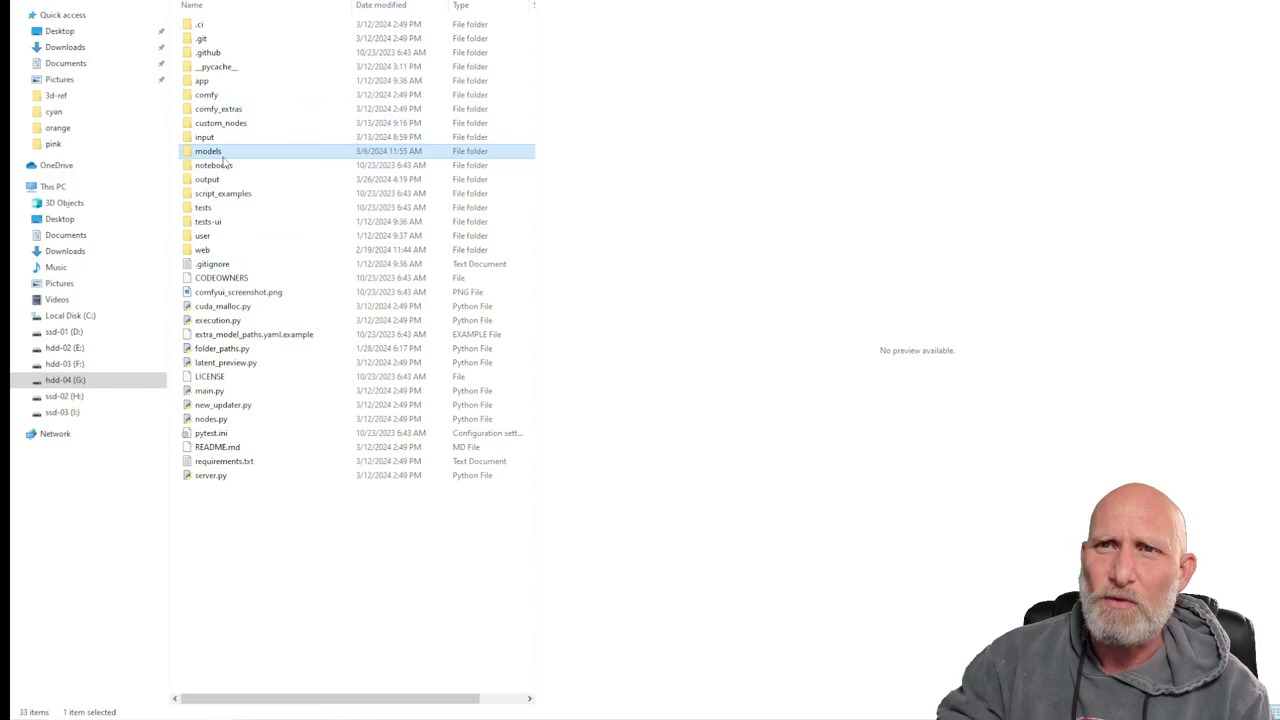
pyautogui.doubleClick(205, 151)
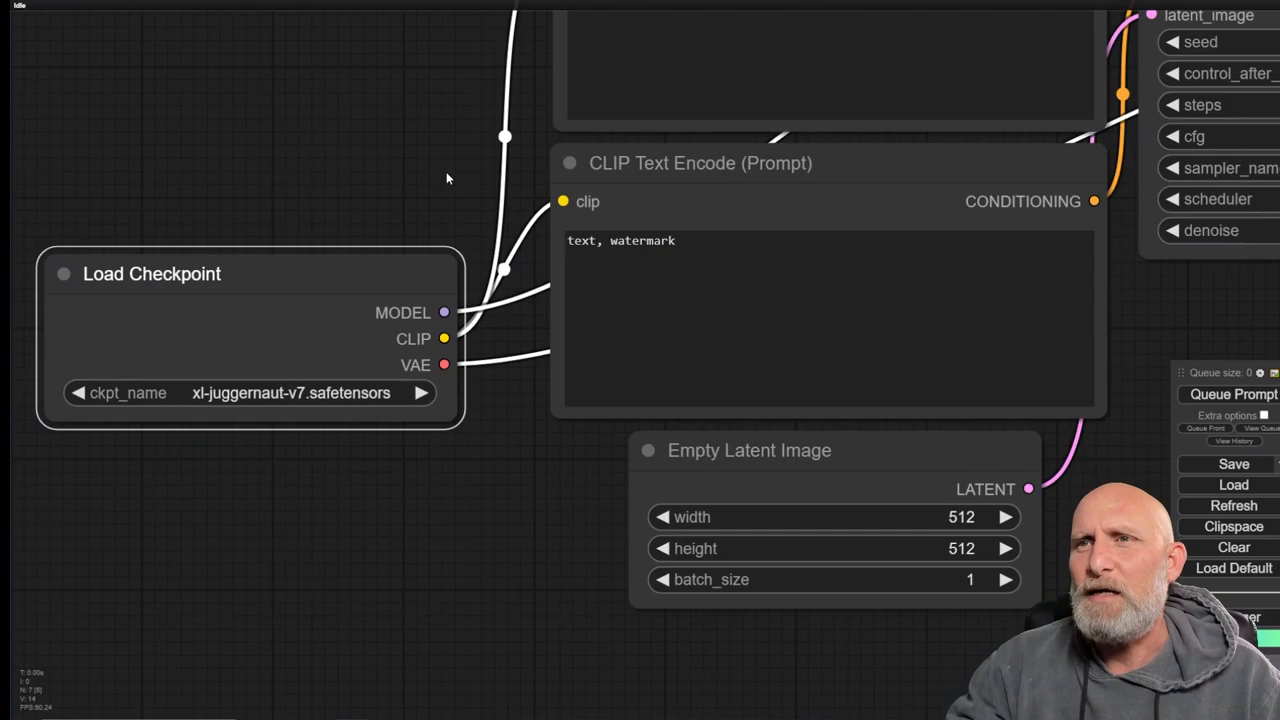
# - Set the positive prompt to 'a portrait of a nice old man' and the latent width to 1024
pyautogui.scroll(-3)
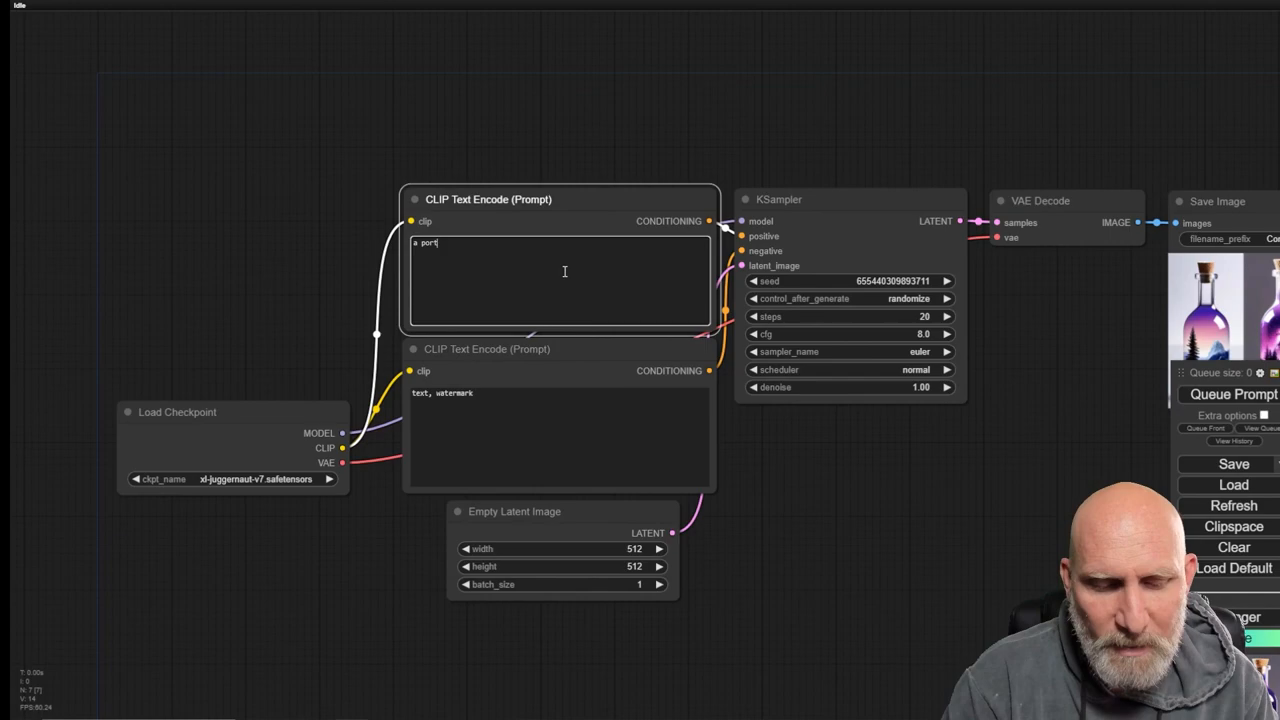
pyautogui.write('a portrait of a nice old man i')
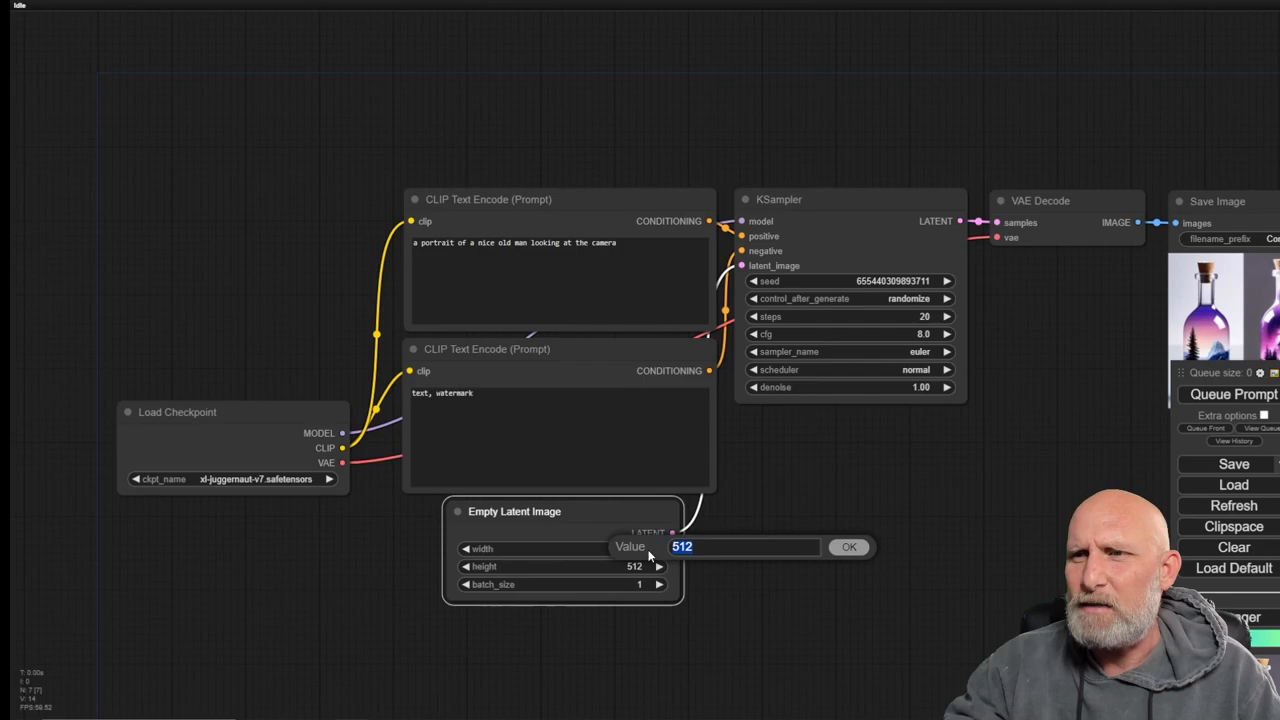
pyautogui.write('1024')
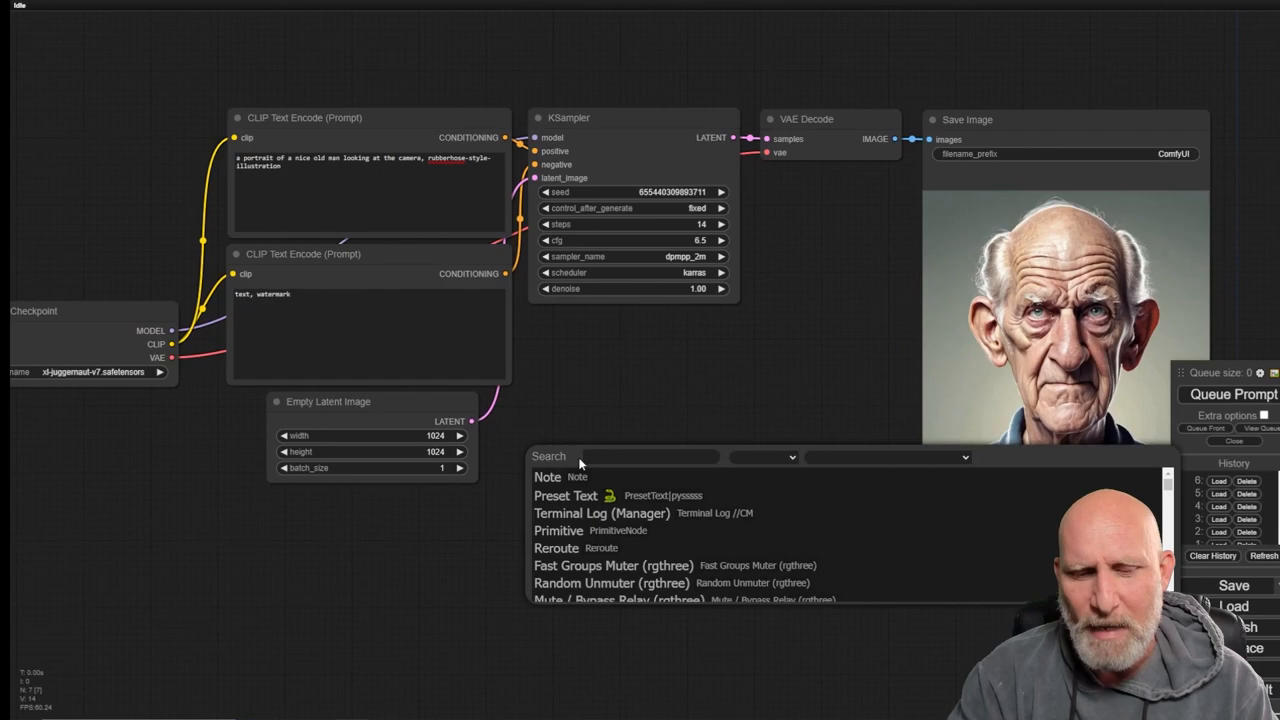
# - Add a Load LoRA node found by searching 'load' on the canvas
pyautogui.write('load')
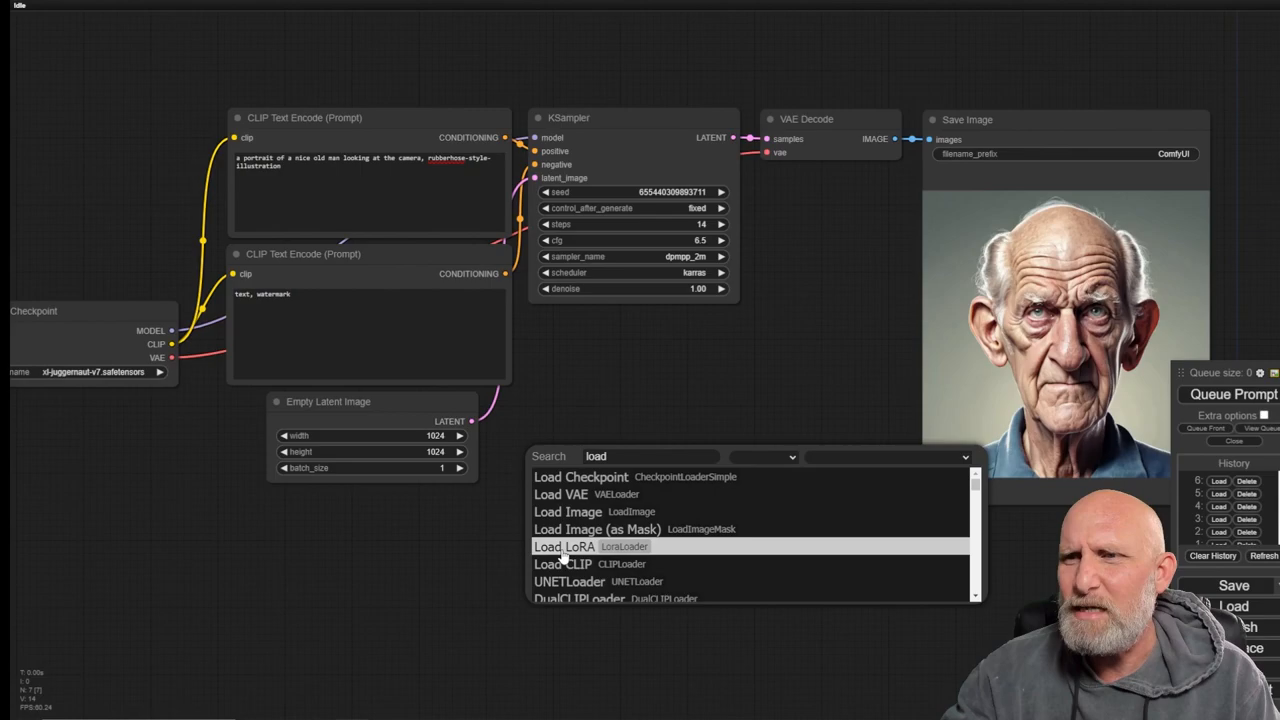
pyautogui.click(562, 546)
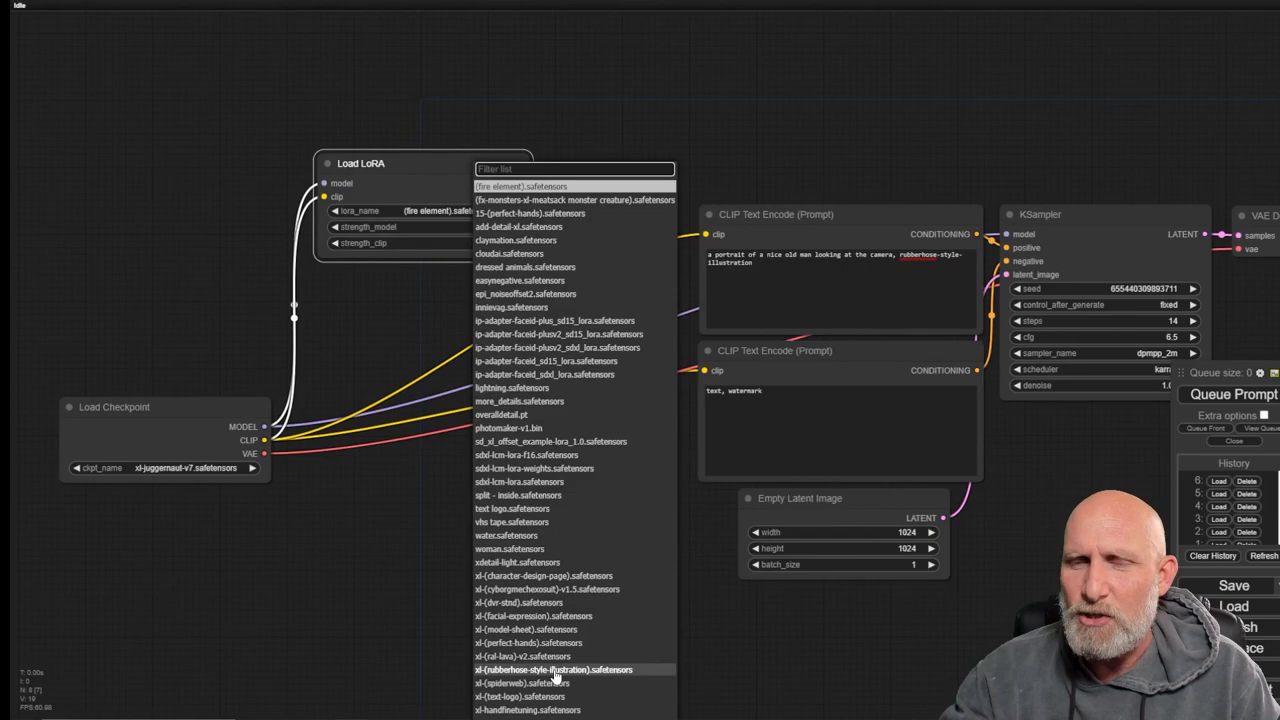
# - Set lora_name to the rubberhose-style-illustration file and select its trigger words in the prompt
pyautogui.click(553, 669)
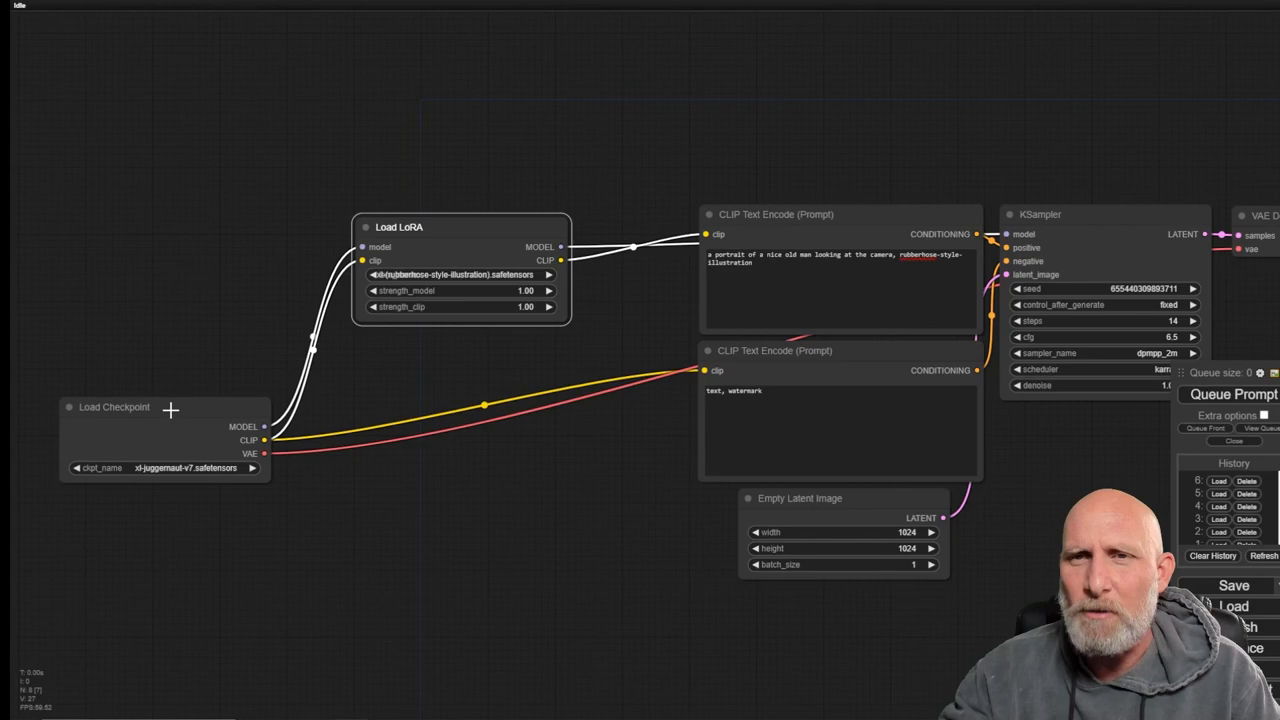
pyautogui.moveTo(814, 214)
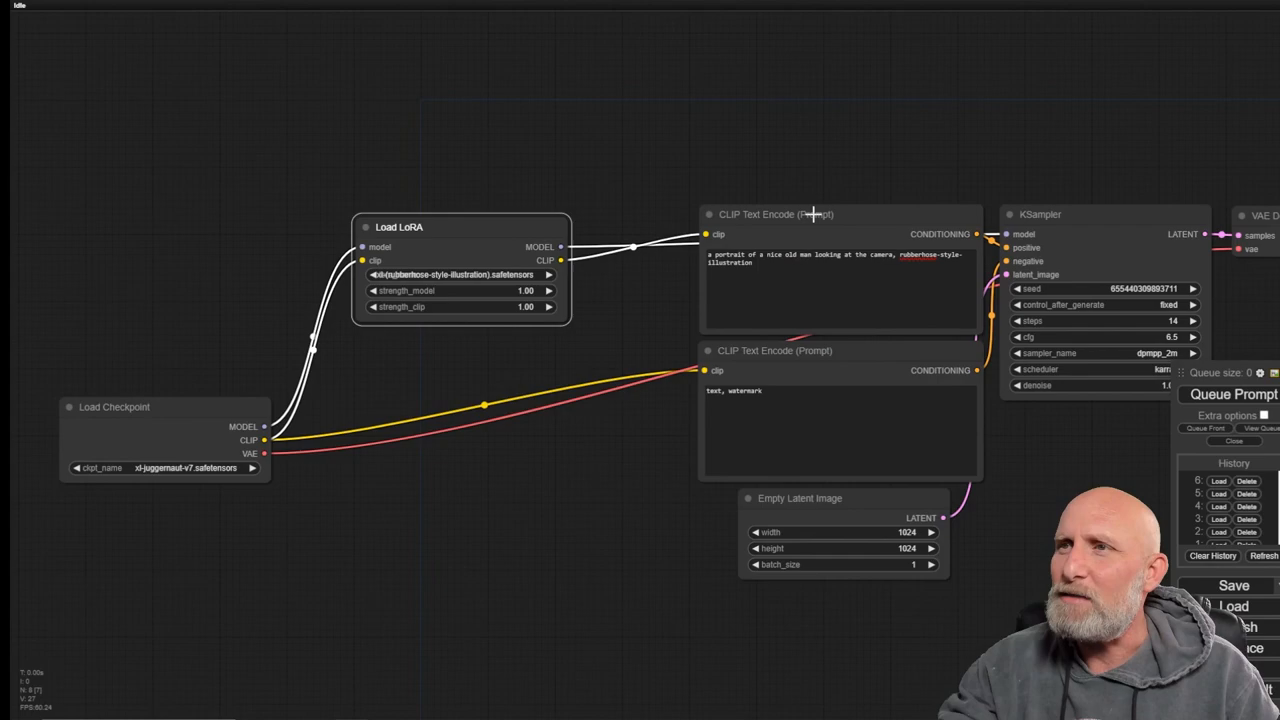
pyautogui.doubleClick(930, 258)
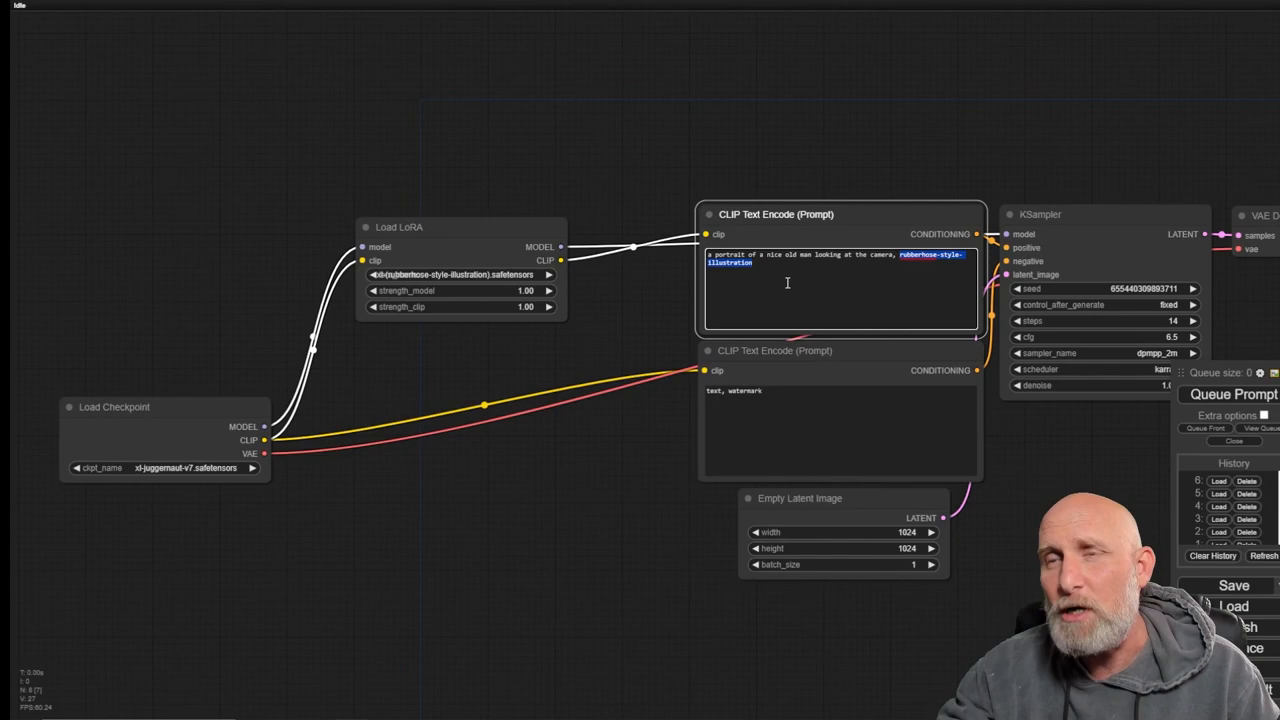
pyautogui.moveTo(648, 327)
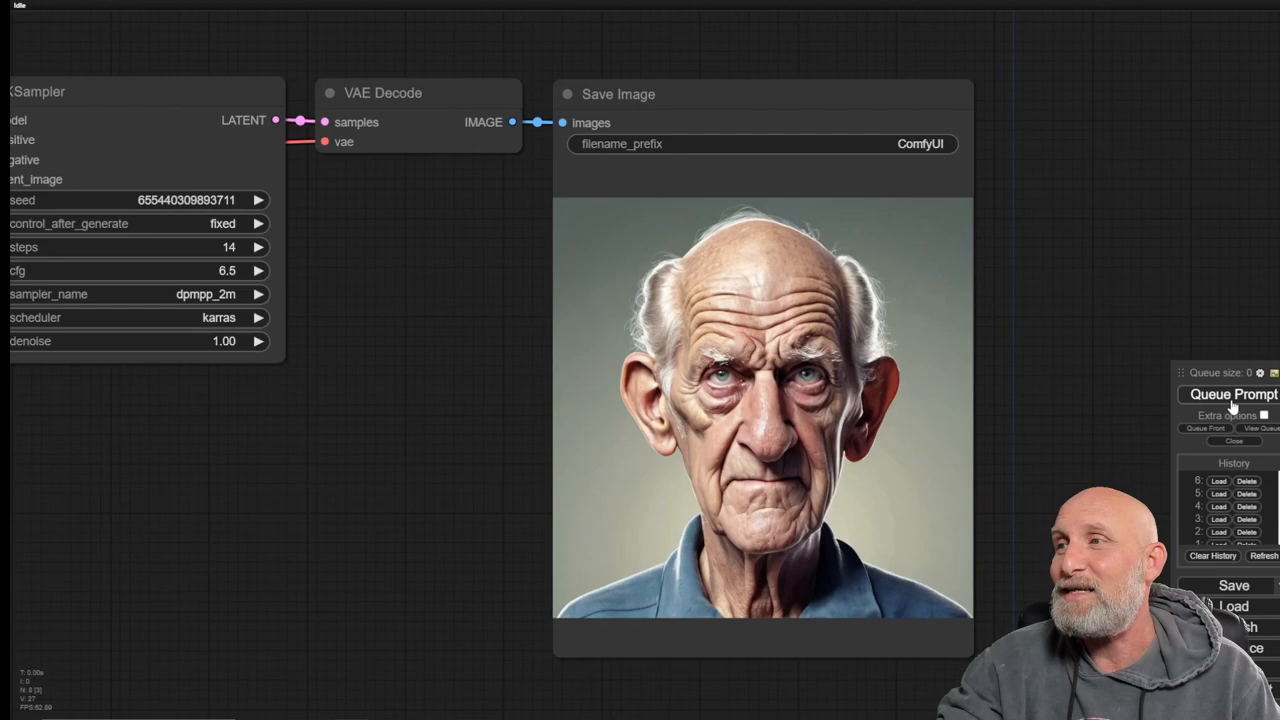
# - Queue the prompt, then review the Wizards Vintage Rubber Hose page's example images on Civitai
pyautogui.click(1228, 396)
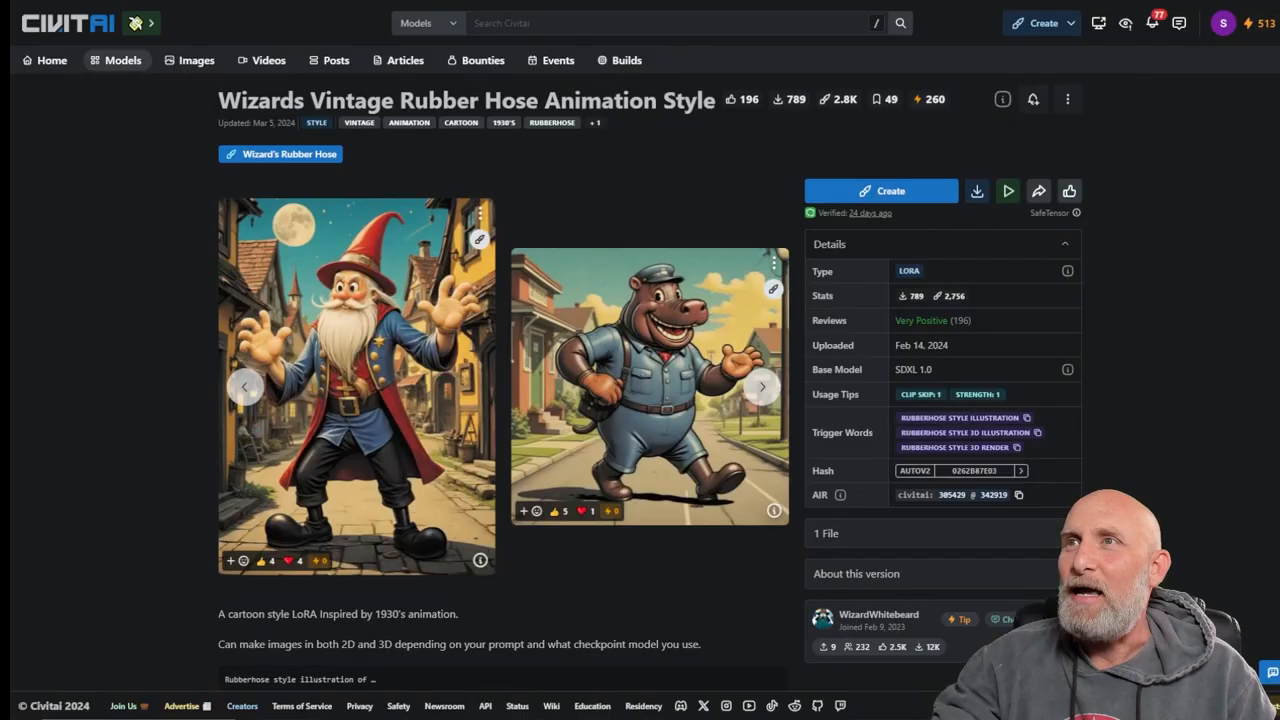
pyautogui.moveTo(761, 387)
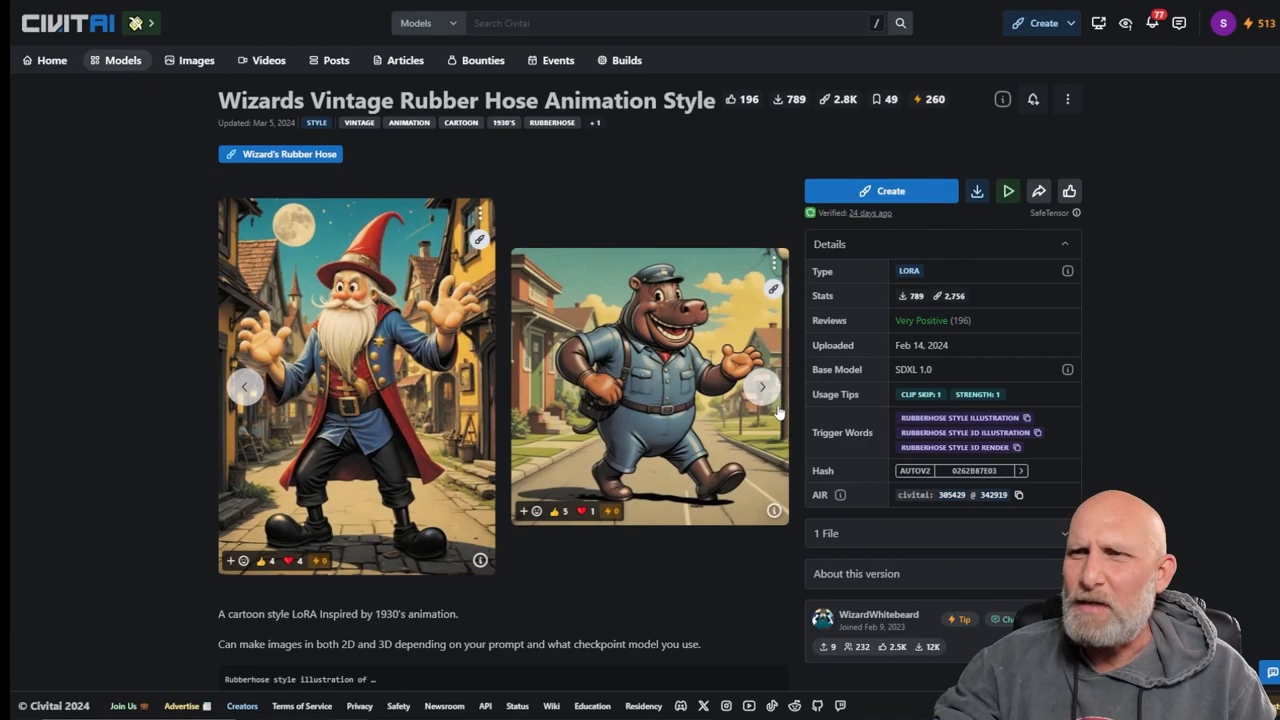
pyautogui.click(761, 385)
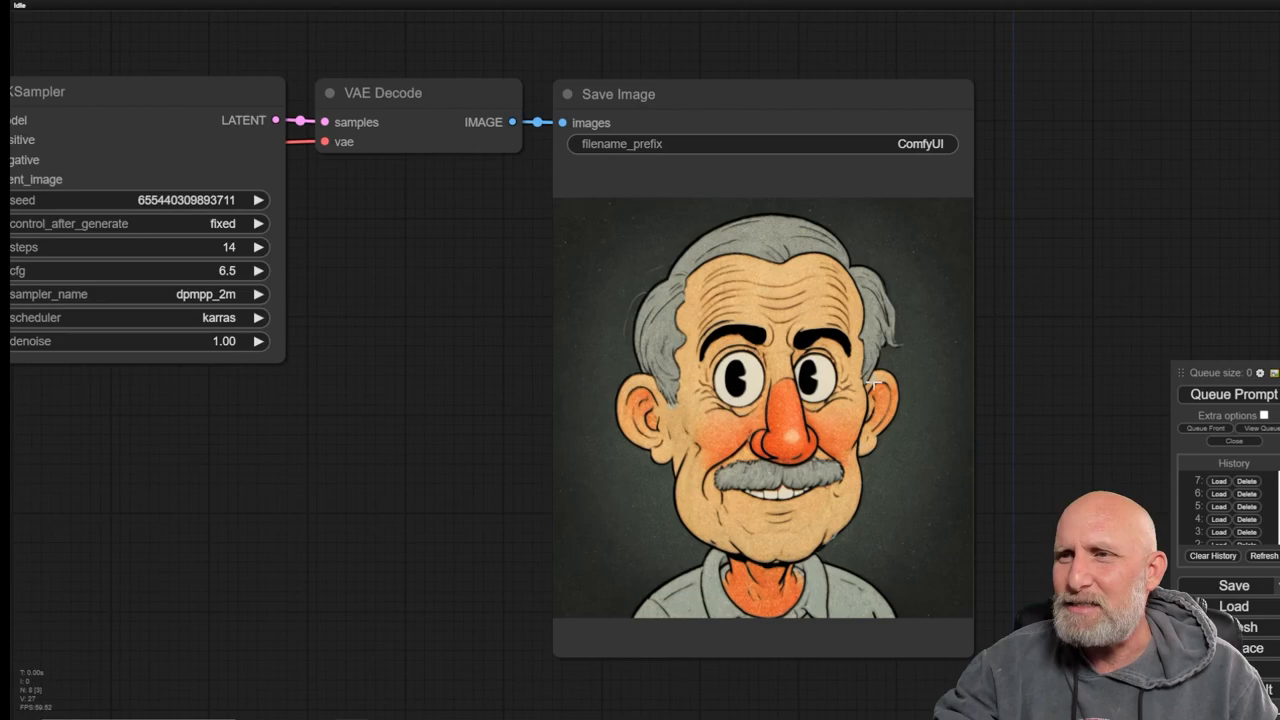
# - Scroll through the canvas to reach the Load LoRA node's strength_model setting of 0.70
pyautogui.scroll(-3)
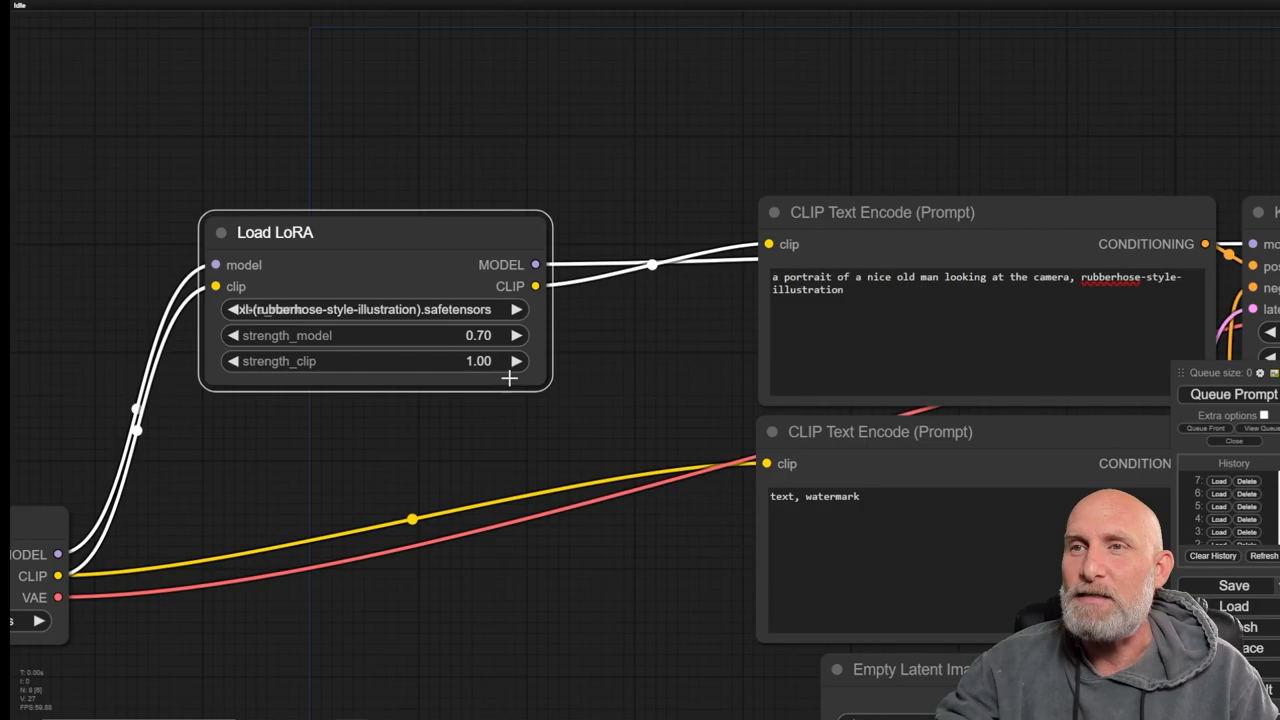
pyautogui.scroll(-3)
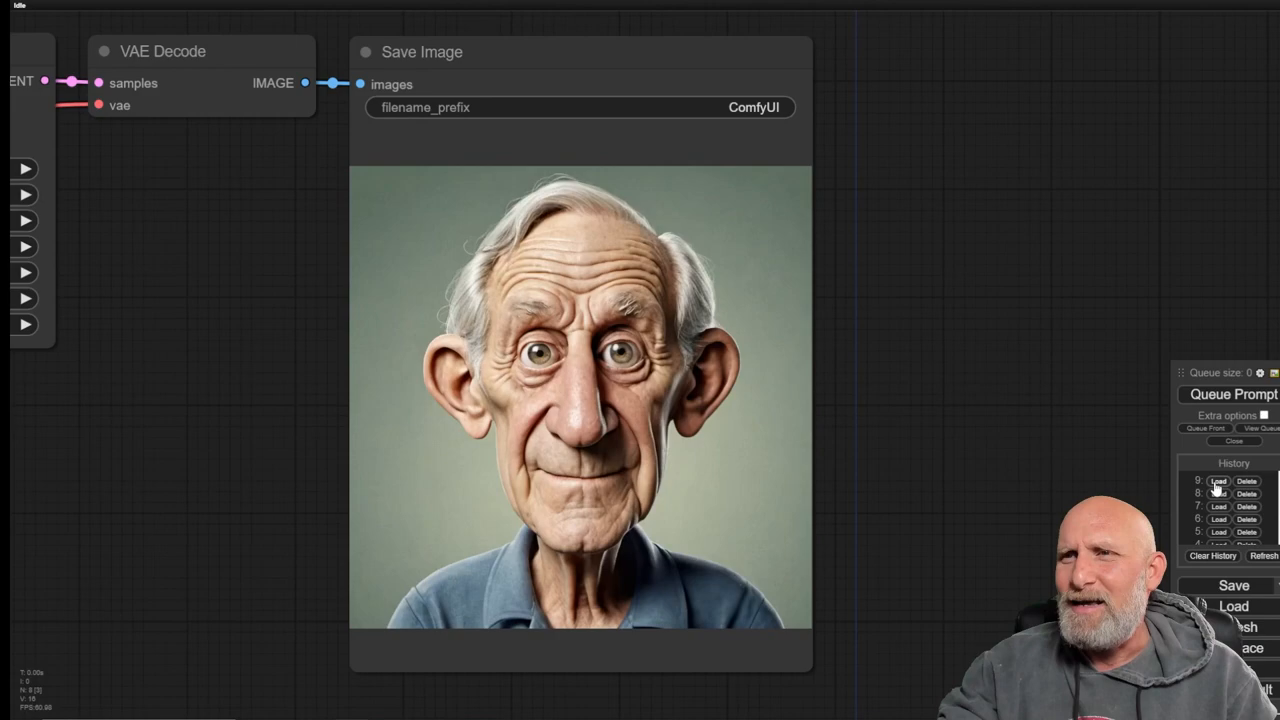
pyautogui.moveTo(912, 454)
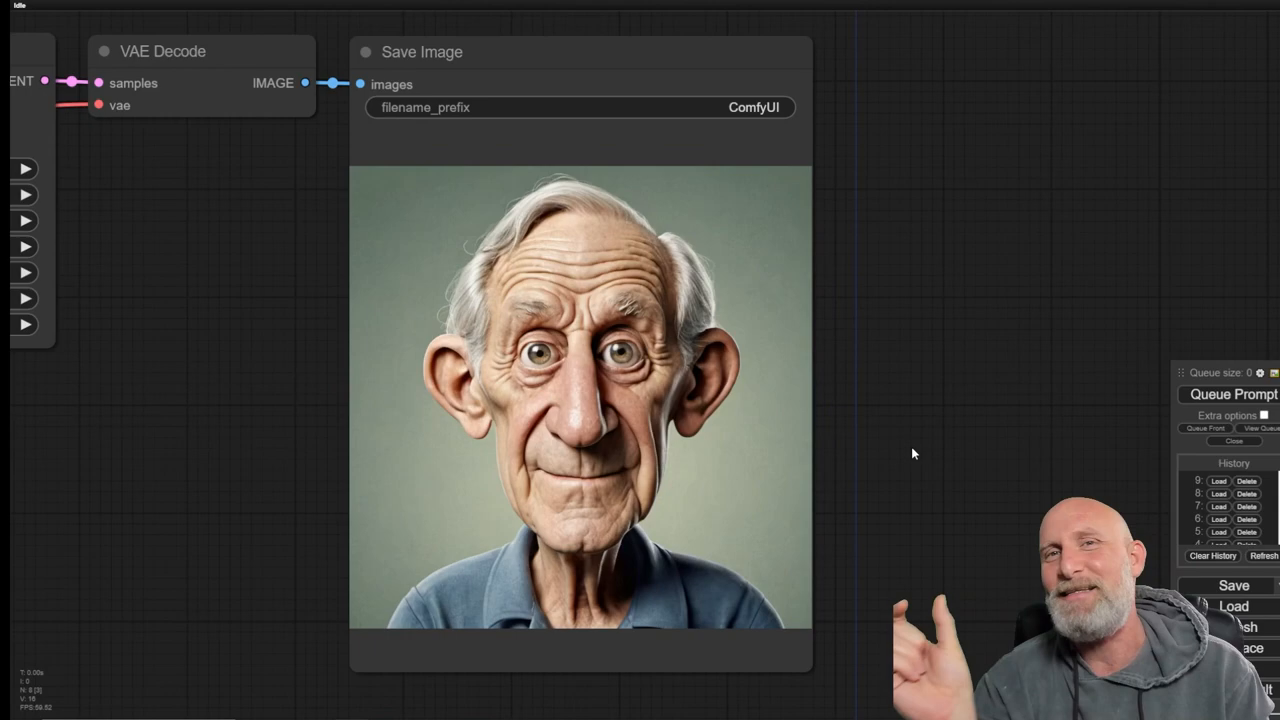
pyautogui.moveTo(200, 428)
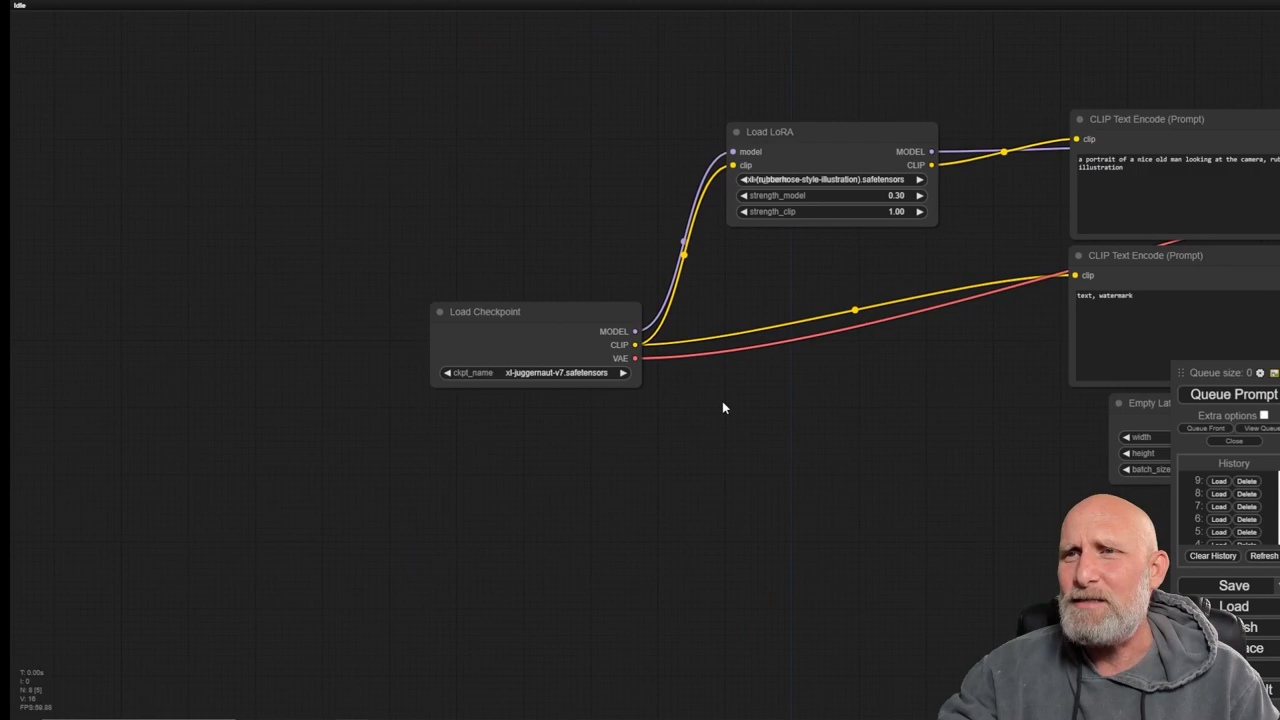
# - Choose xl-colorful-v26.safetensors as the base checkpoint in ckpt_name
pyautogui.click(547, 372)
pyautogui.write('load')
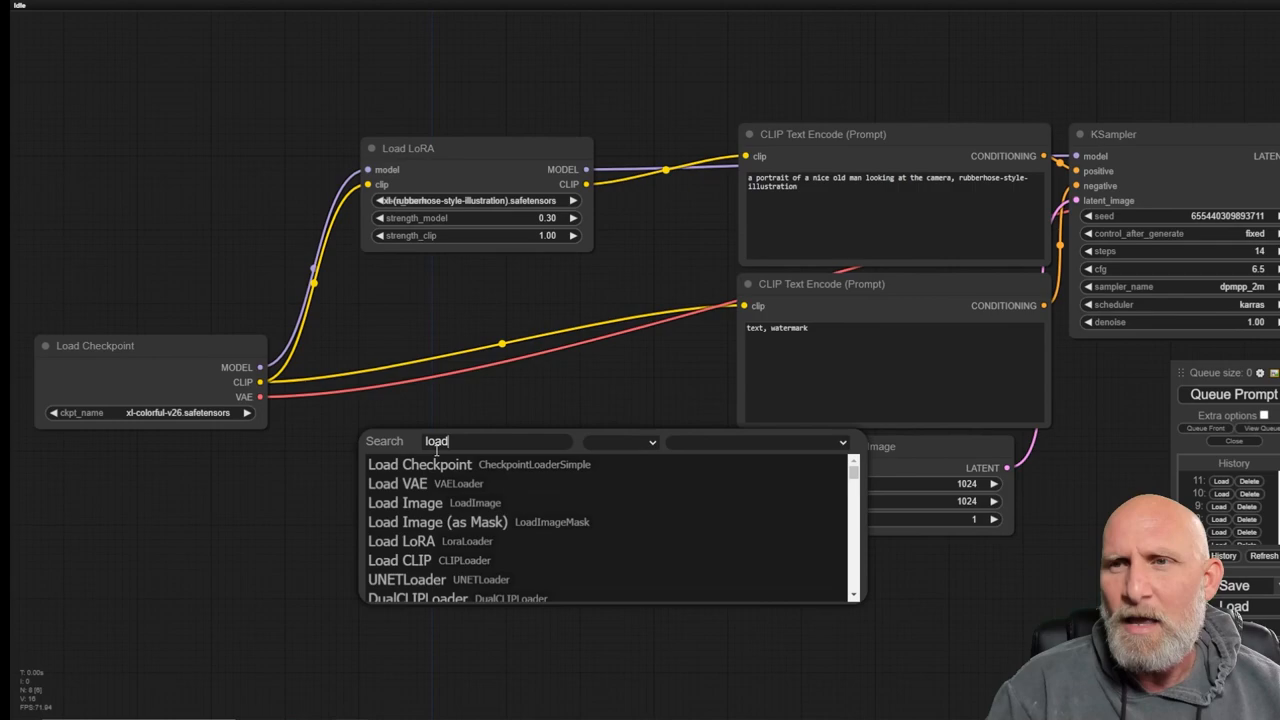
# - Add a second Load LoRA node taking MODEL and CLIP from the rubberhose LoRA and feeding the positive CLIP Text Encode
pyautogui.click(401, 540)
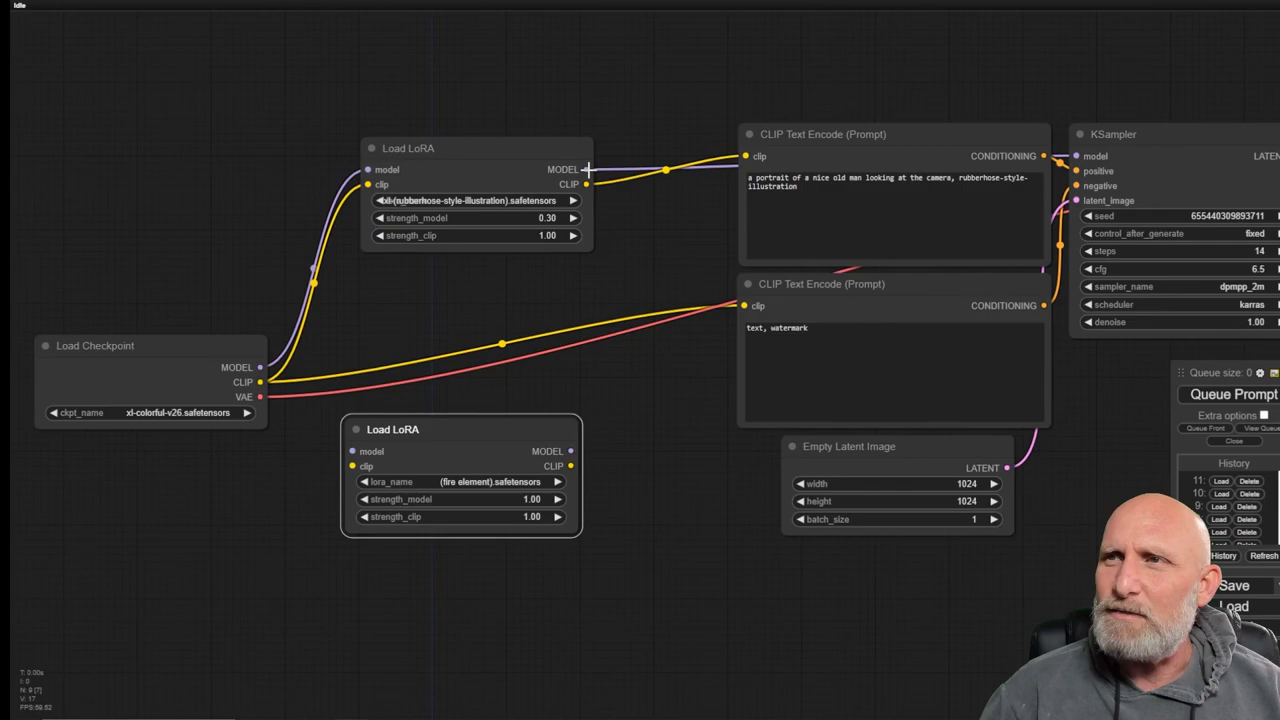
pyautogui.moveTo(590, 169); pyautogui.dragTo(353, 451)
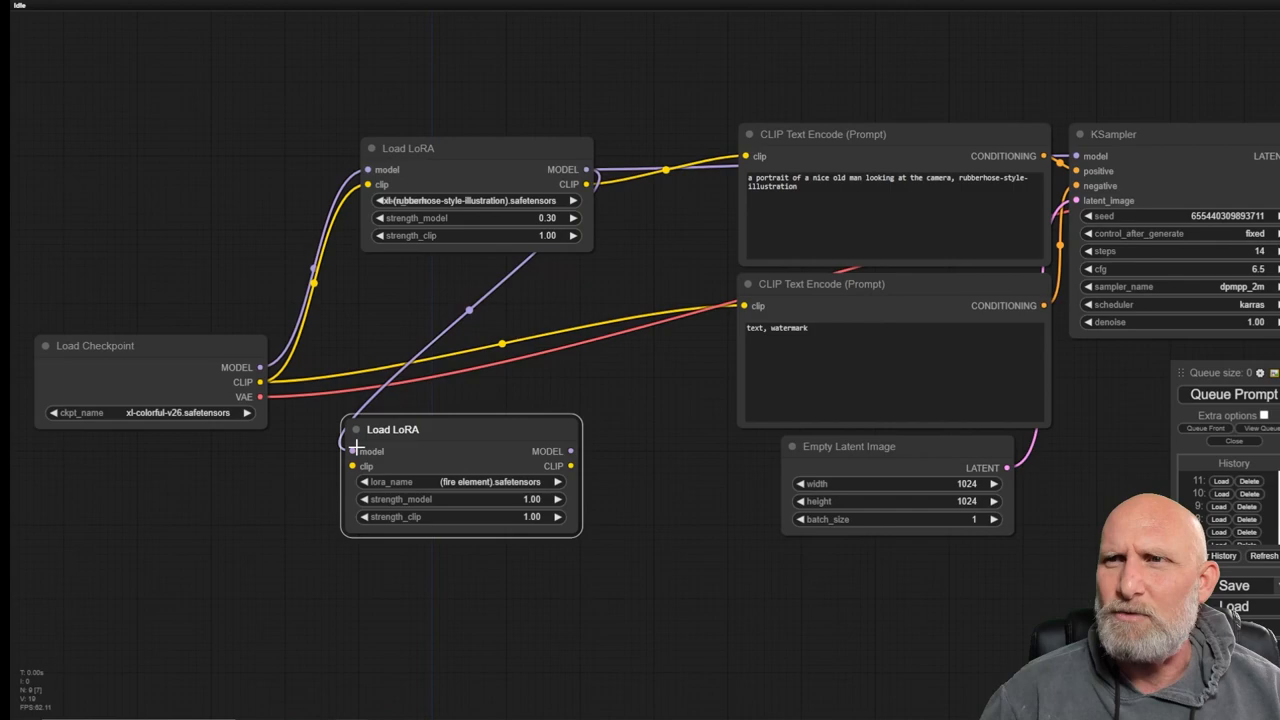
pyautogui.moveTo(571, 466); pyautogui.dragTo(747, 156)
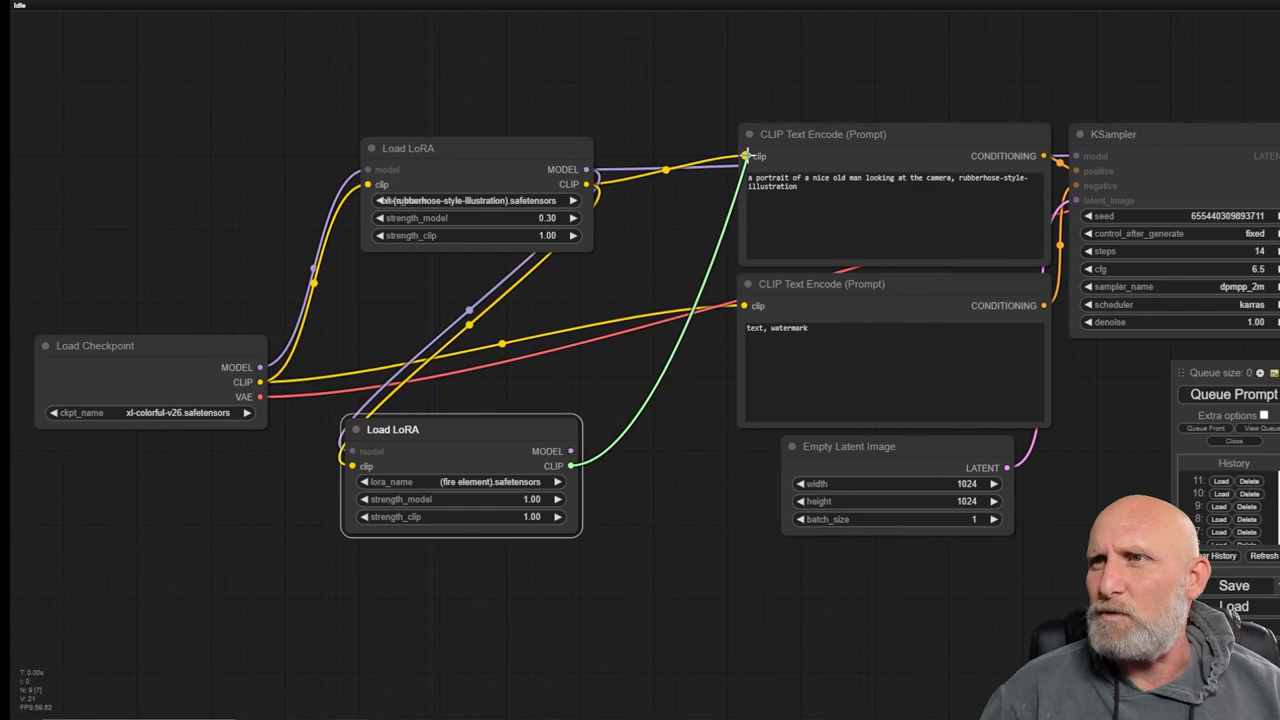
pyautogui.click(465, 481)
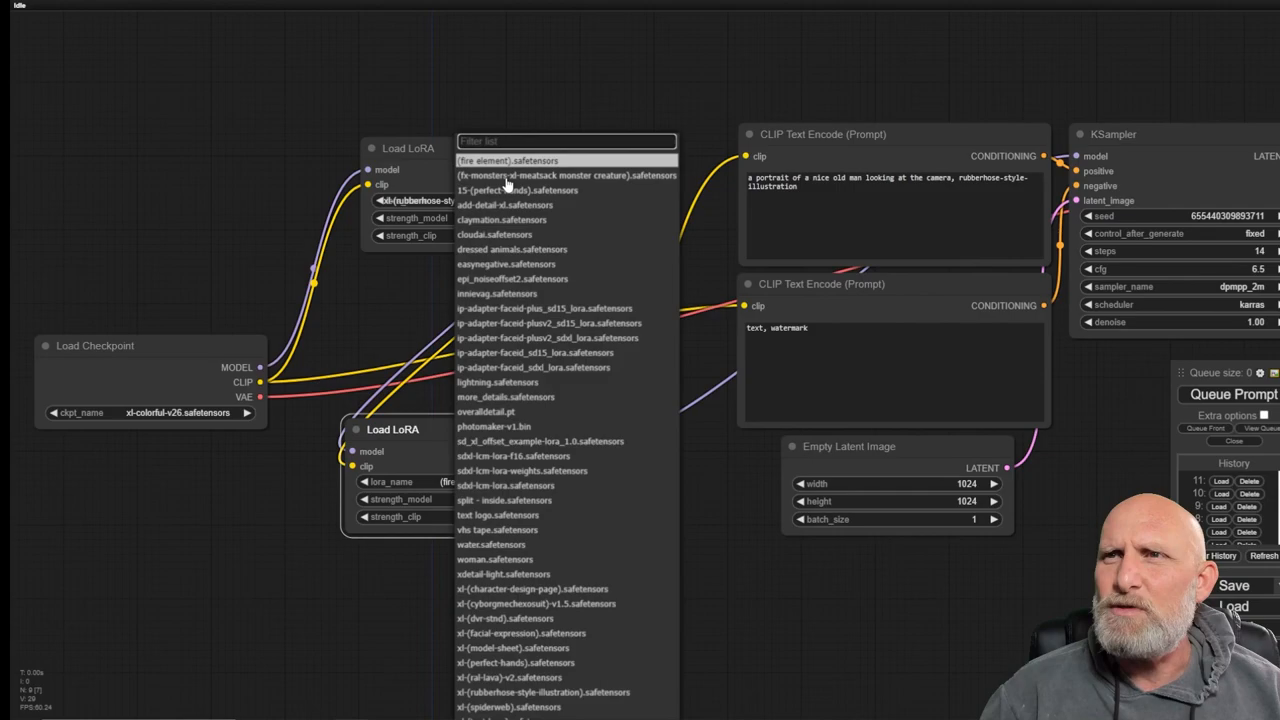
# - Append ", fire element" to the positive CLIP Text Encode prompt
pyautogui.click(487, 160)
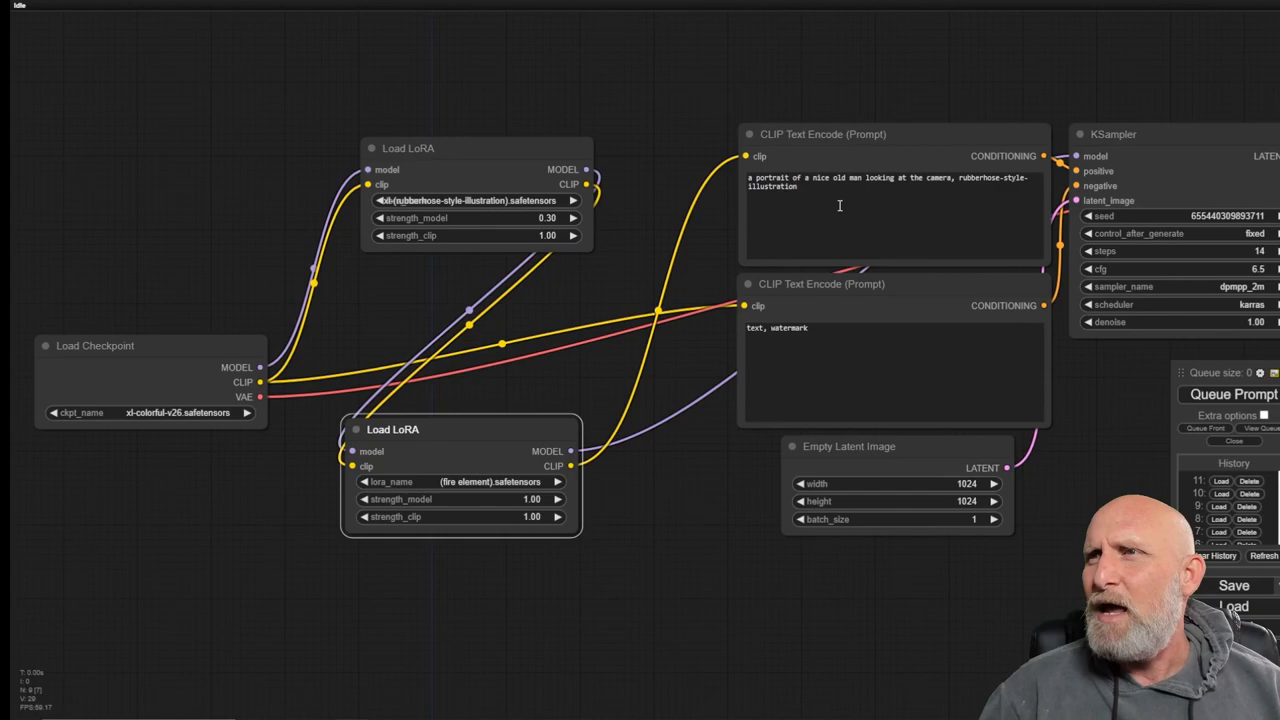
pyautogui.write(', fire element')
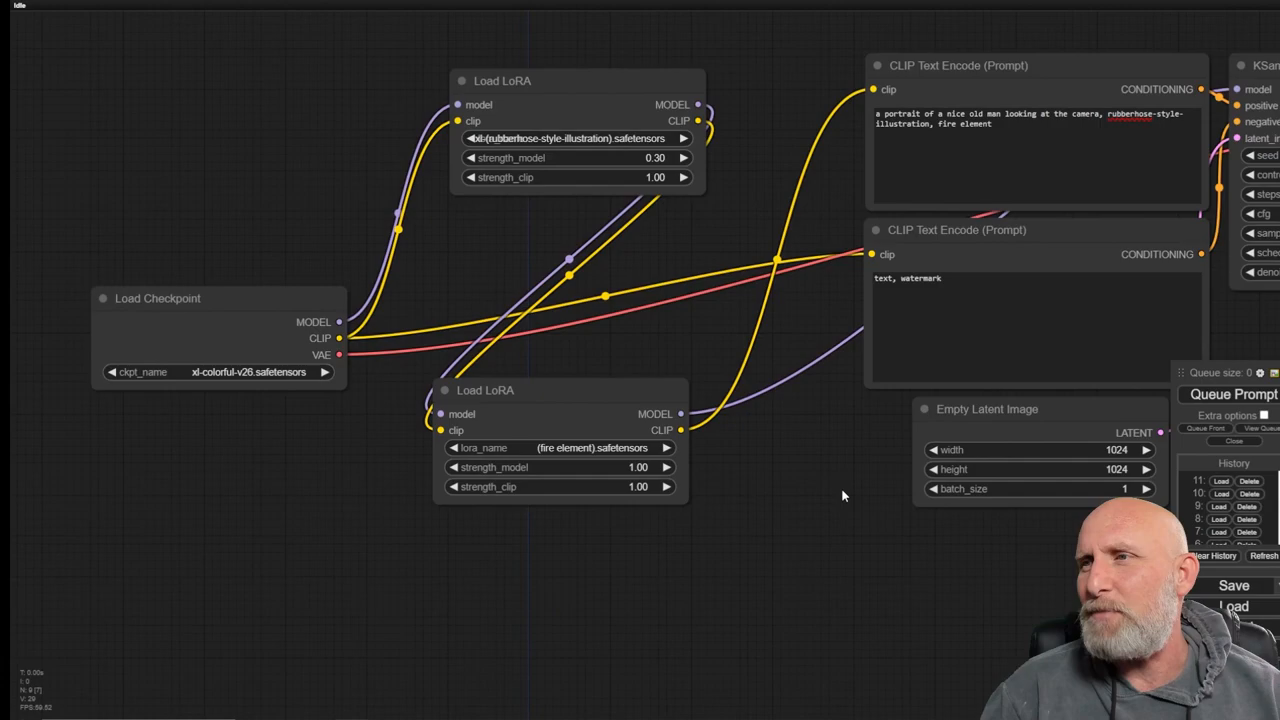
pyautogui.click(1229, 394)
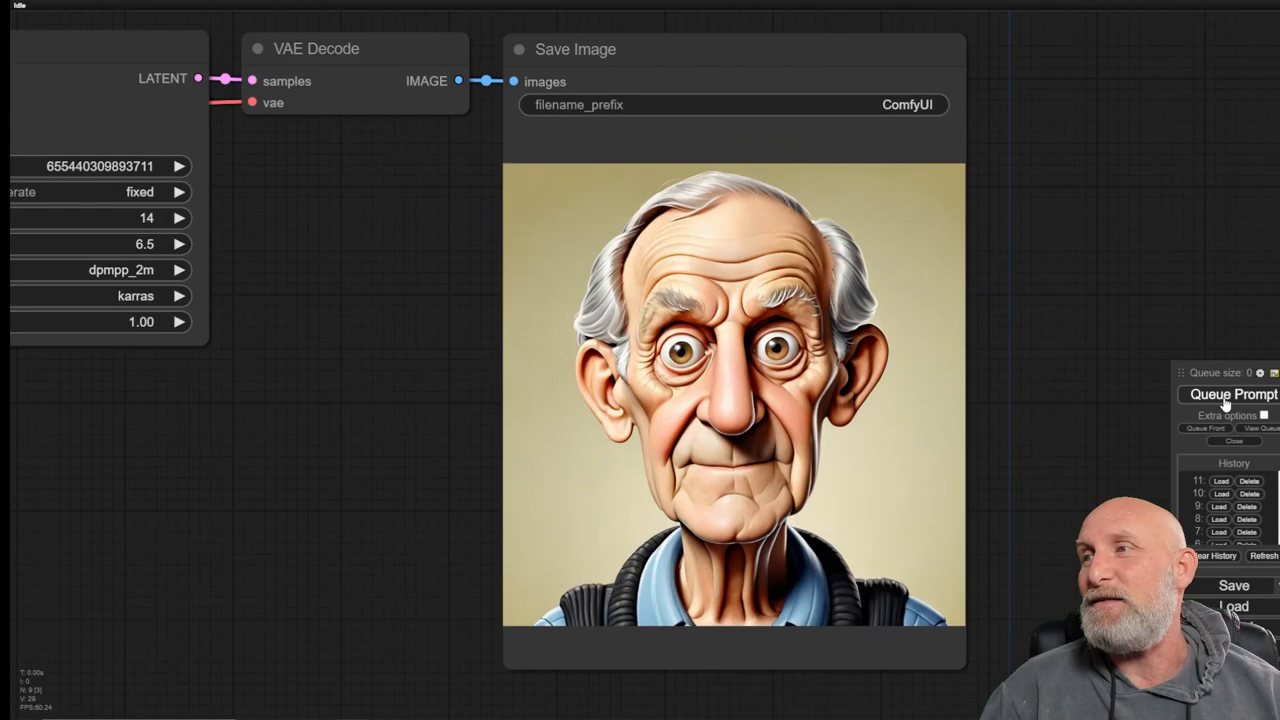
# - Queue a generation with both LoRAs applied, then zoom to the first Load LoRA node
pyautogui.click(1225, 395)
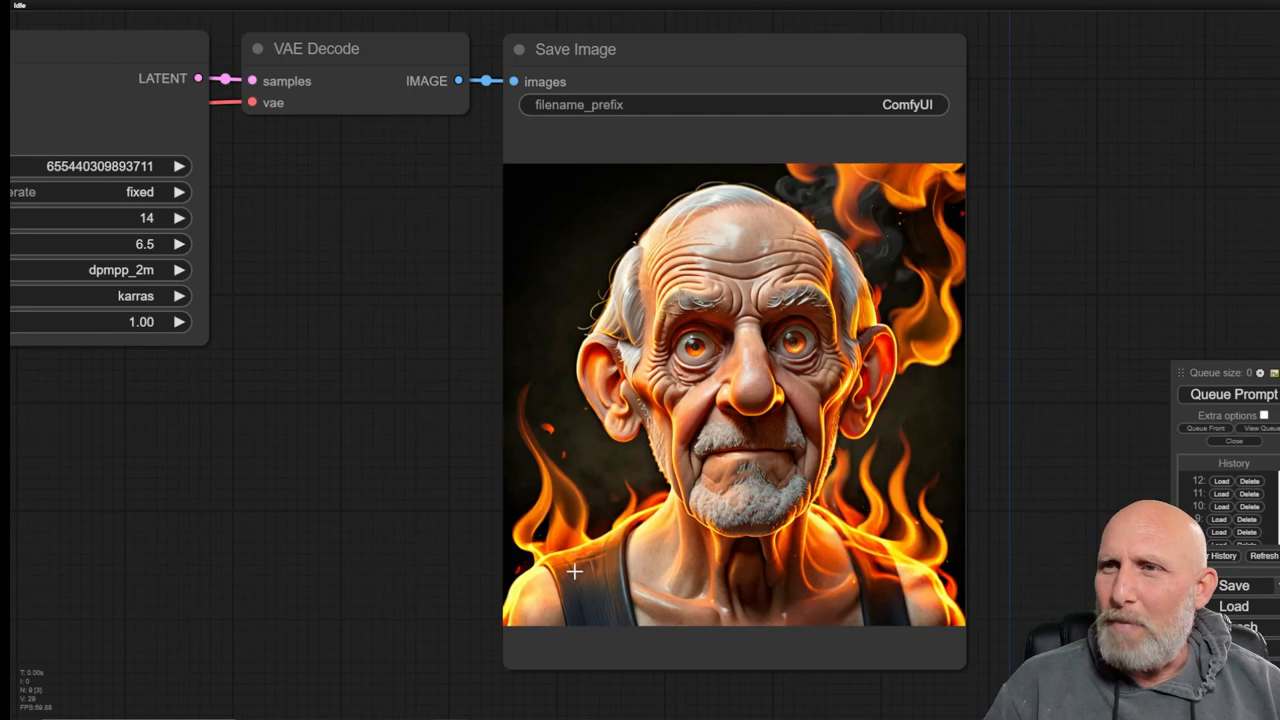
pyautogui.scroll(-3)
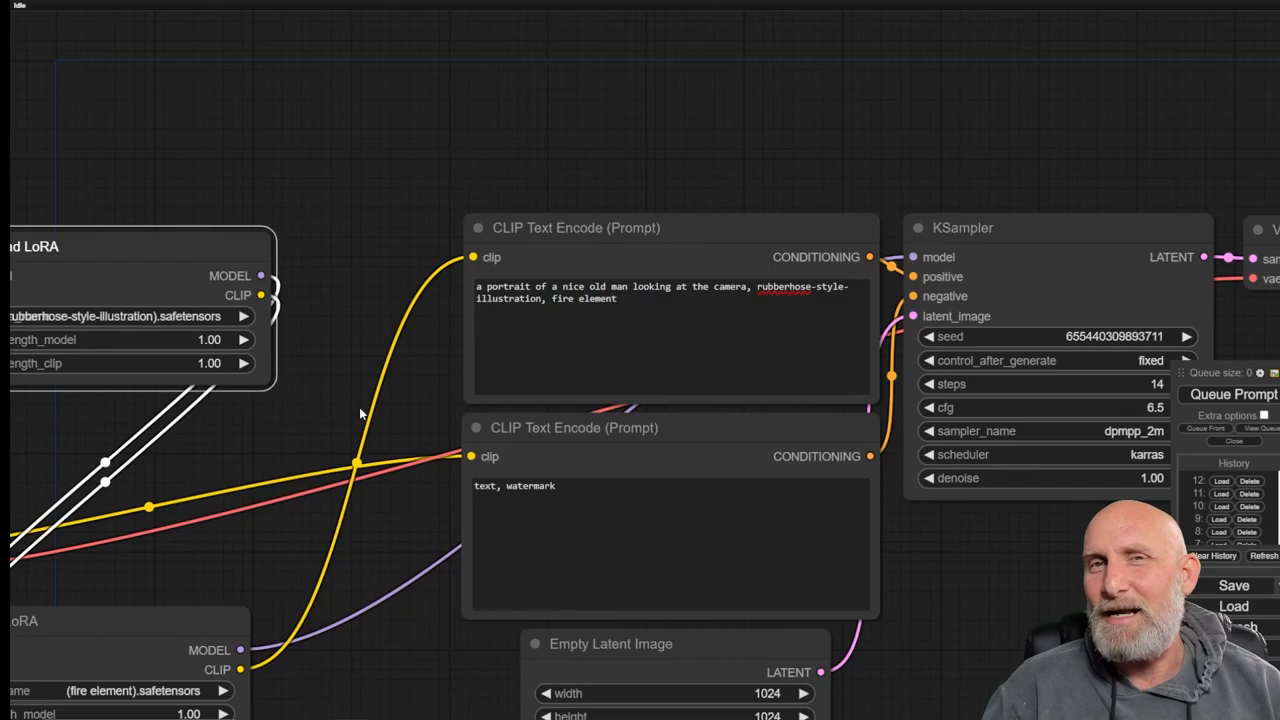
# - Queue Prompt again to generate a rubber-hose old man in a tie beside a smoking flame
pyautogui.click(1233, 394)
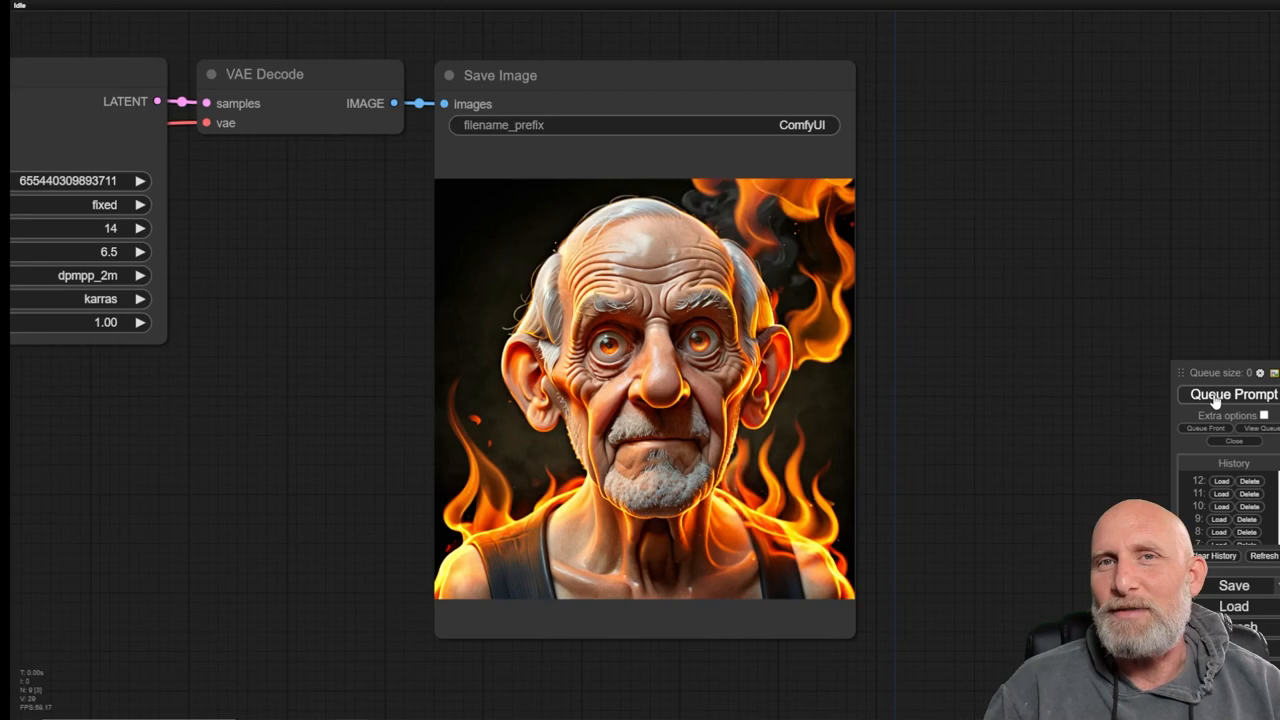
pyautogui.click(1228, 394)
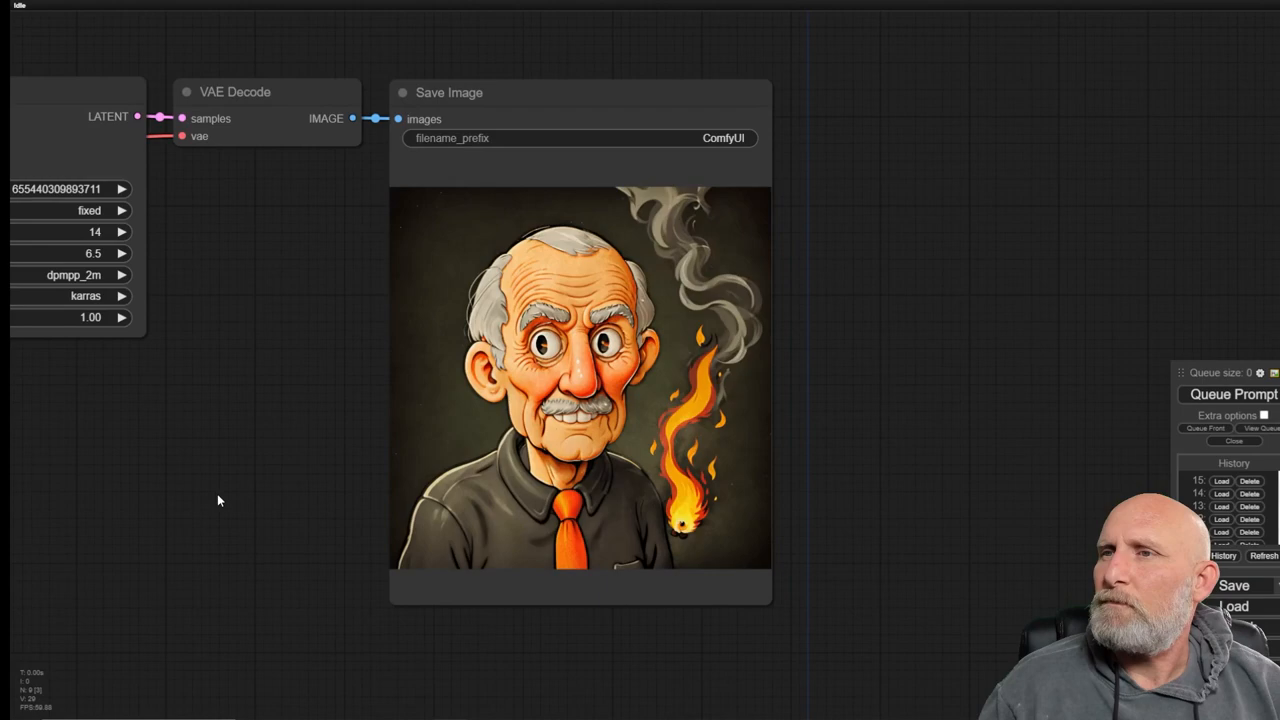
pyautogui.moveTo(635, 663)
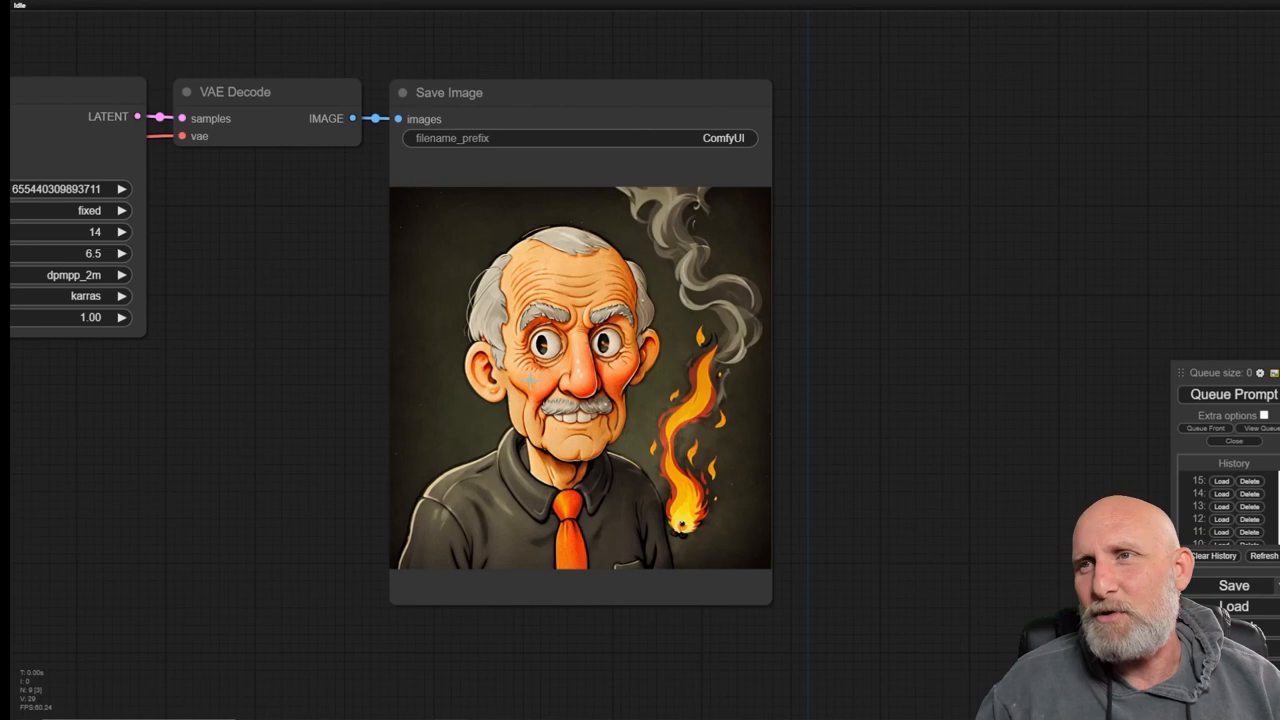
pyautogui.moveTo(324, 343)
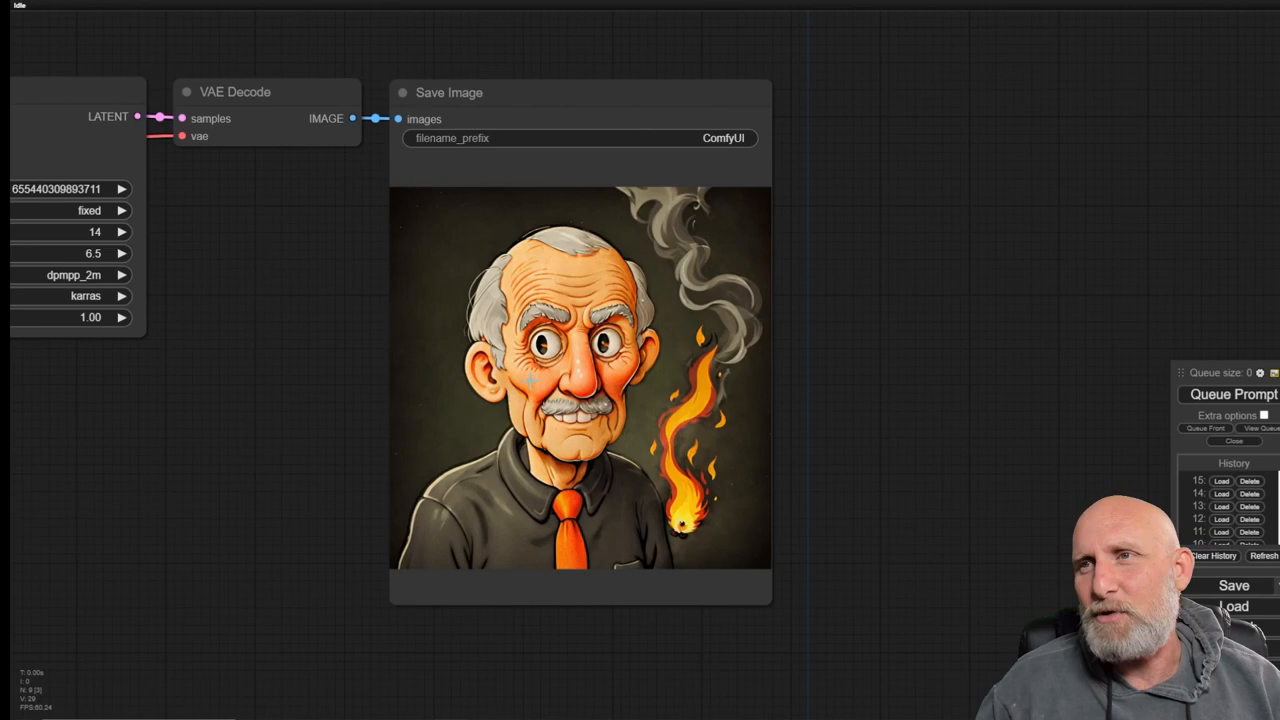